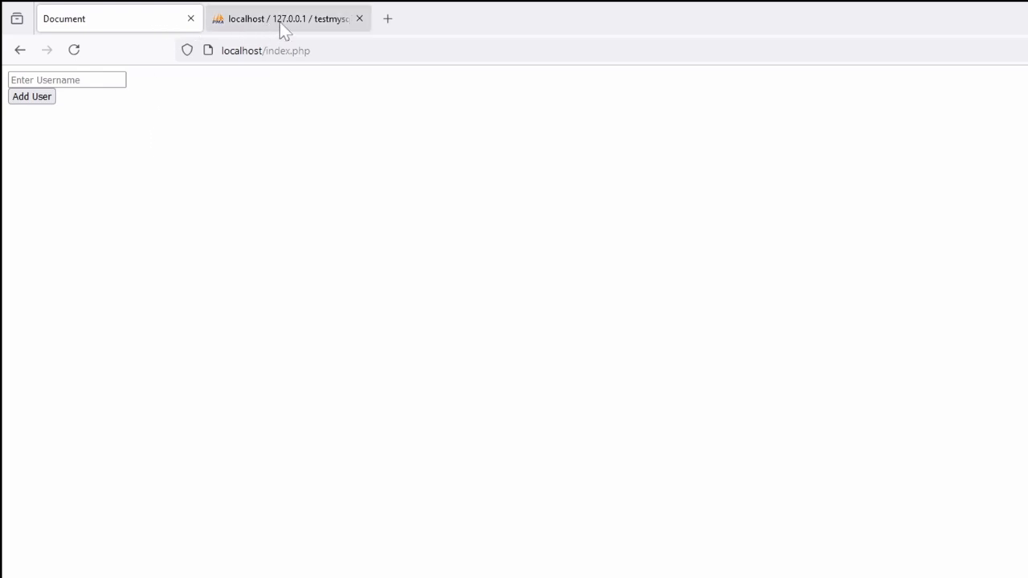
Step: Submit the add-user form with the username 'jean'
left_click(281, 19)
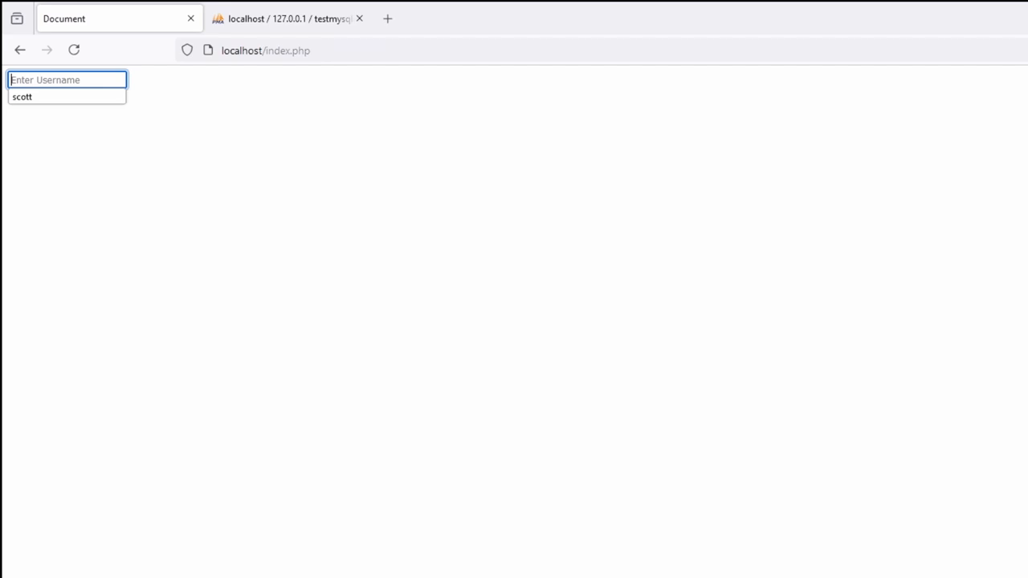
type("jean")
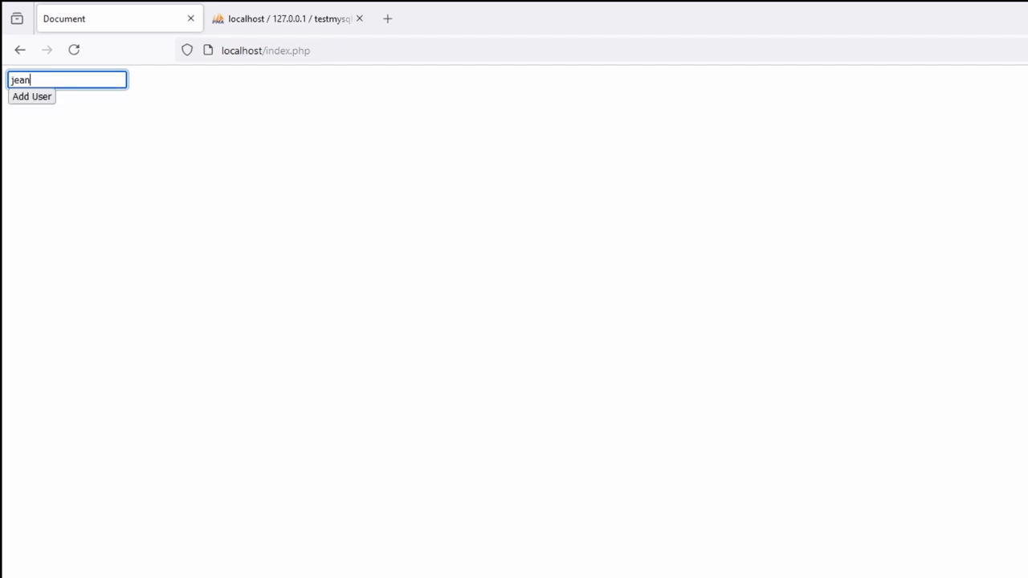
left_click(32, 97)
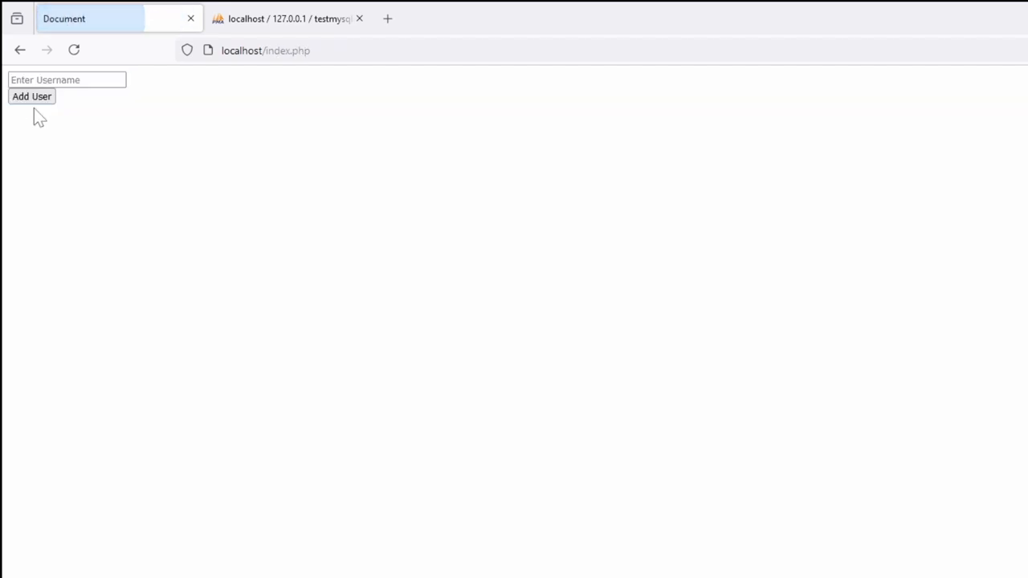
mouse_move(211, 234)
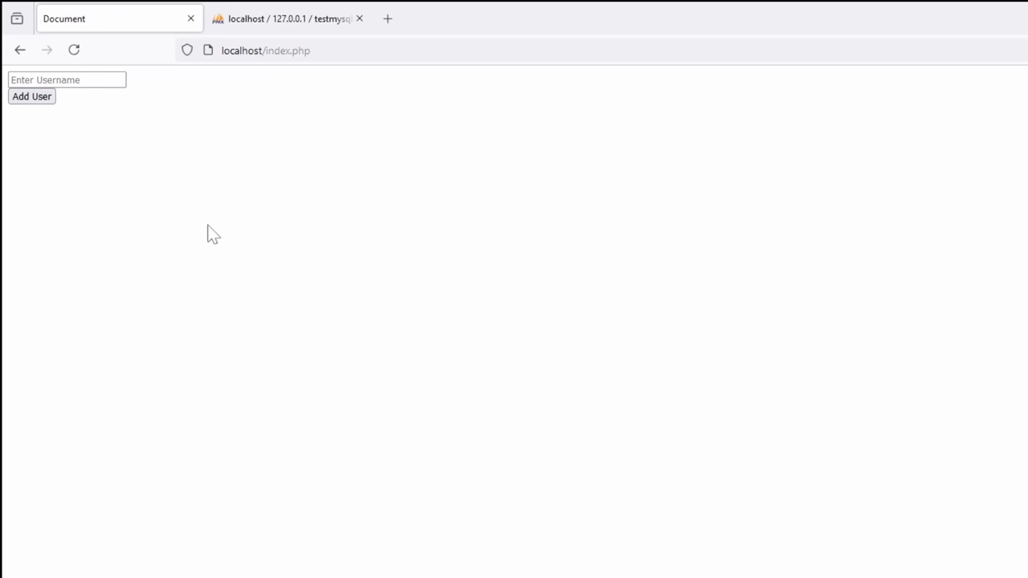
mouse_move(232, 187)
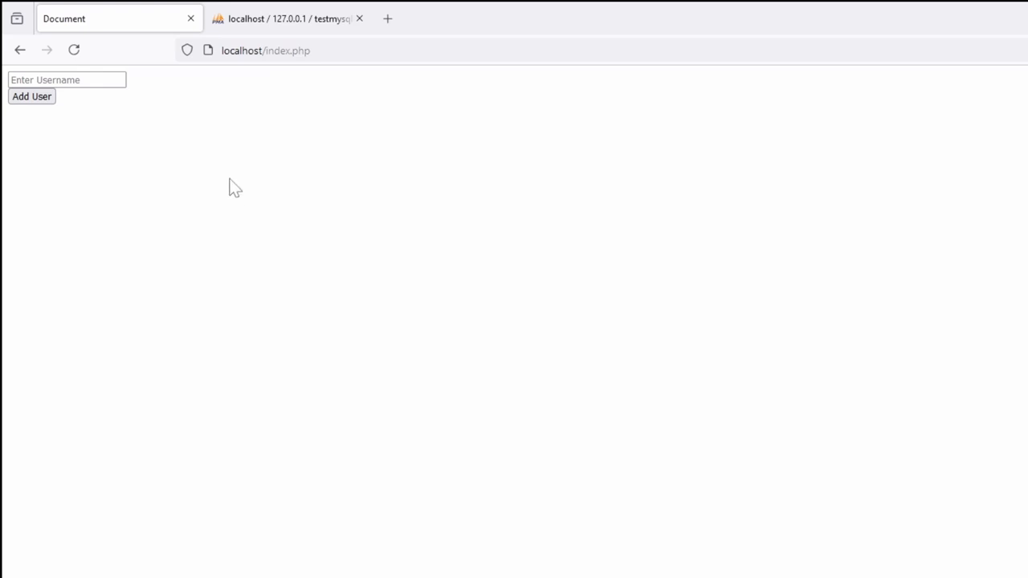
mouse_move(253, 109)
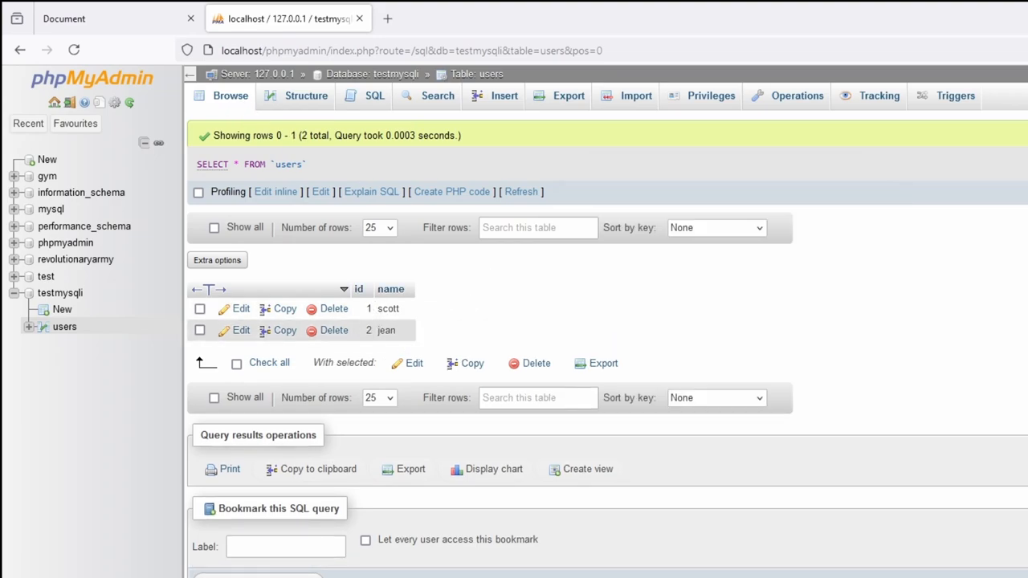
Step: Switch to phpMyAdmin to view the users table with scott and jean
left_click(97, 18)
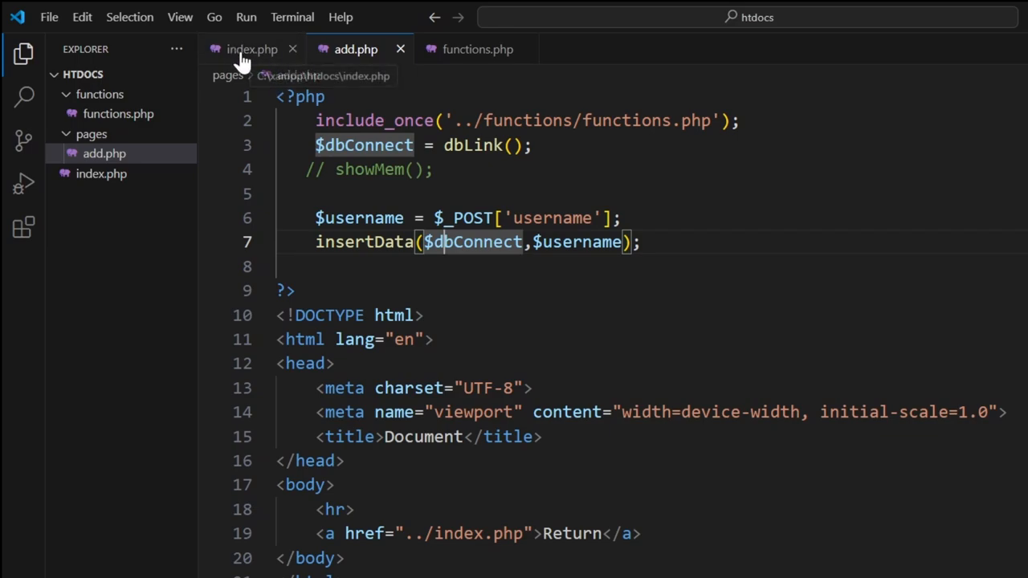
Step: In index.php, add an hr rule and <?php listusers($dbConnect) ?> after the form
left_click(252, 49)
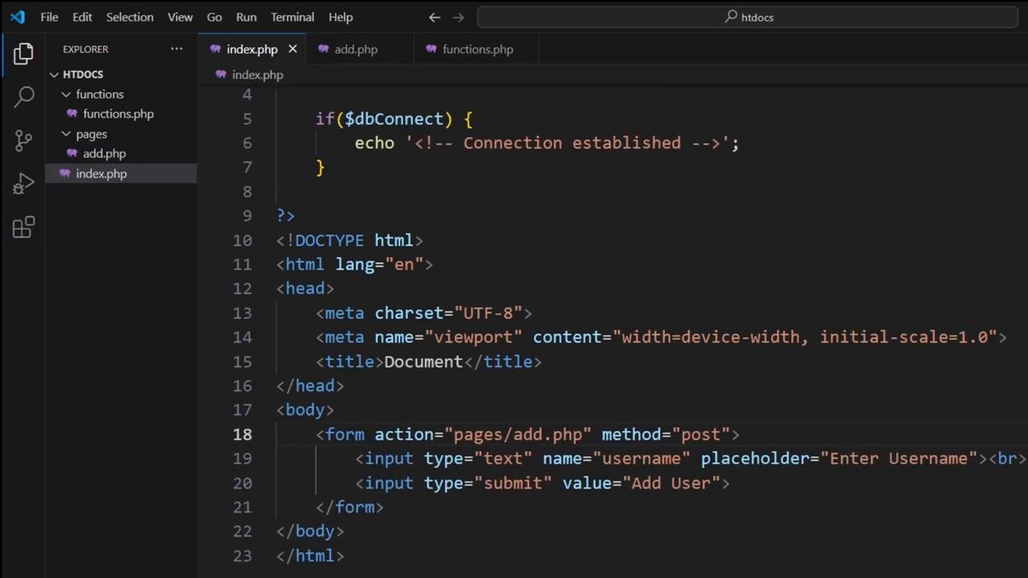
type("hr")
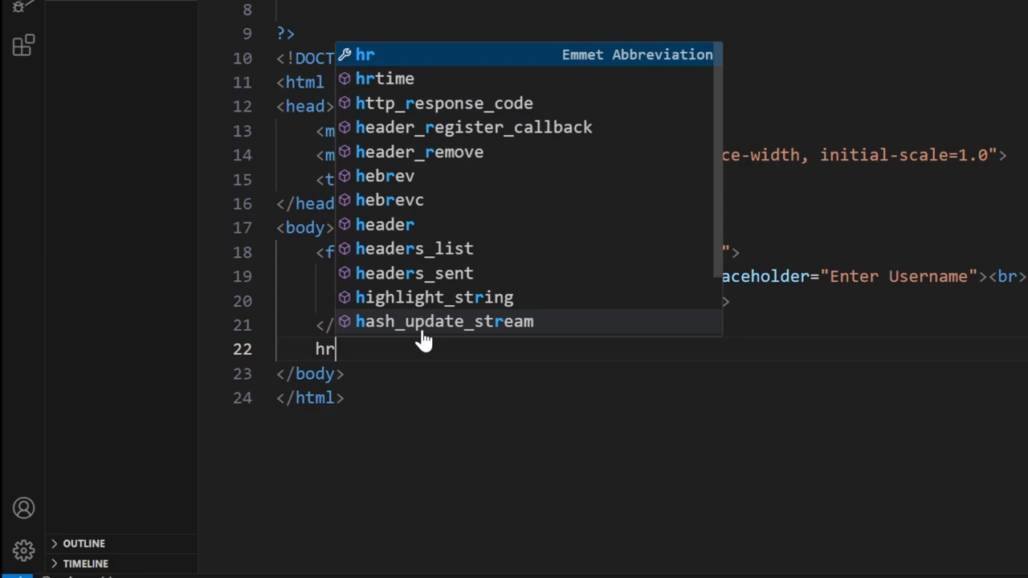
key("Tab")
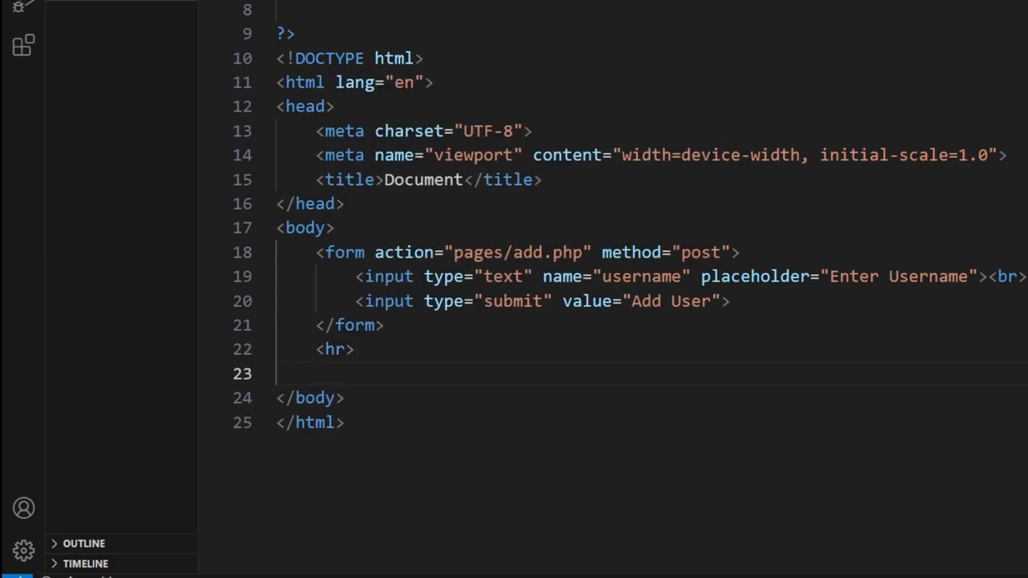
type("<?php")
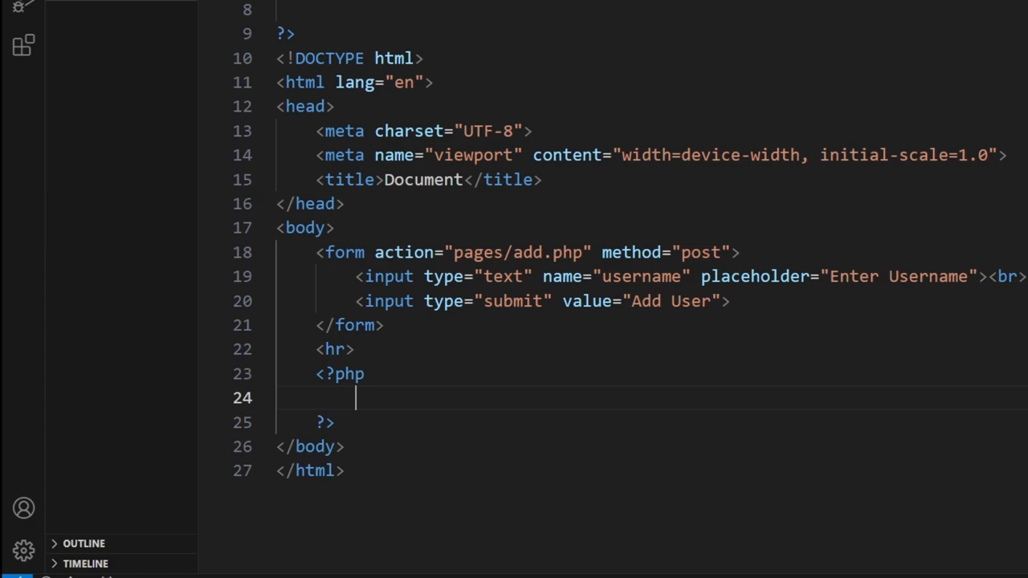
type("listus")
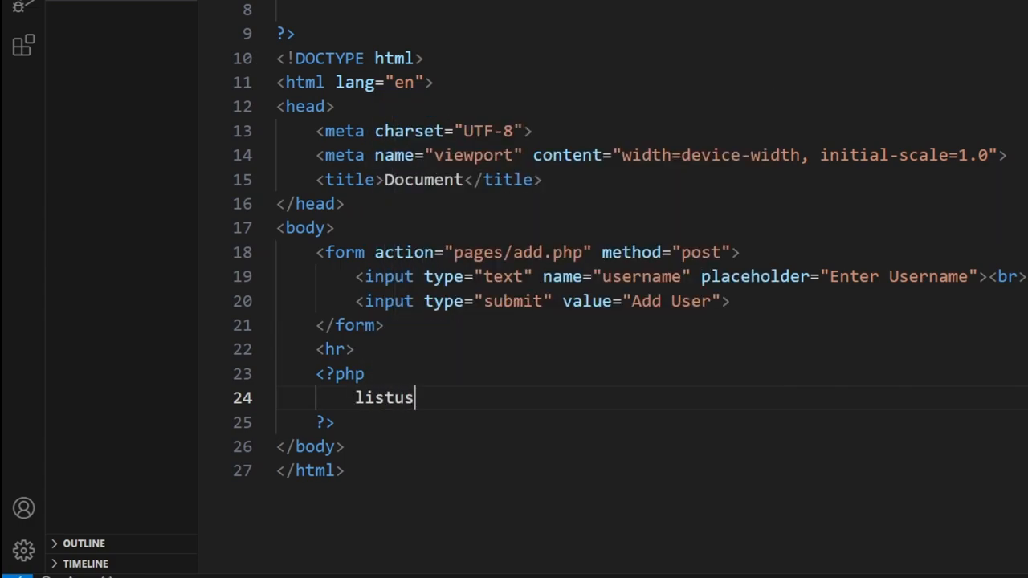
type("ers($")
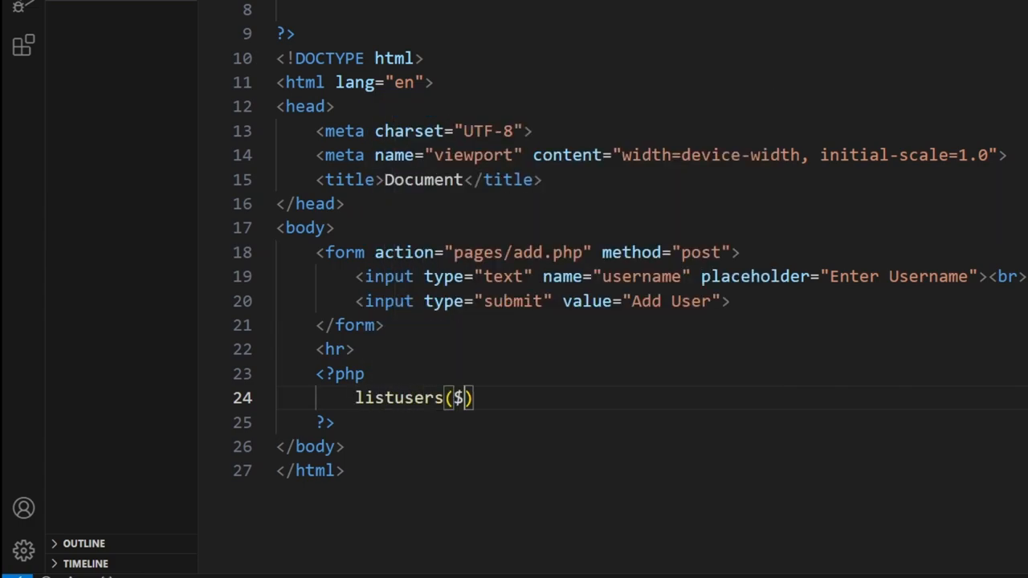
type("dbConnect")
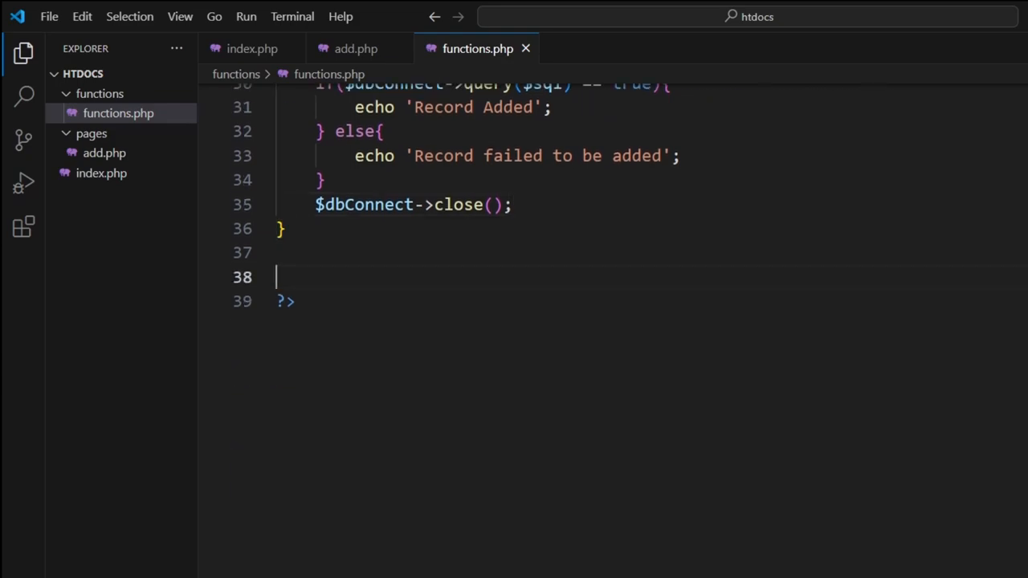
Step: Declare the function listusers($dbConnect) in functions.php
type("functiuon")
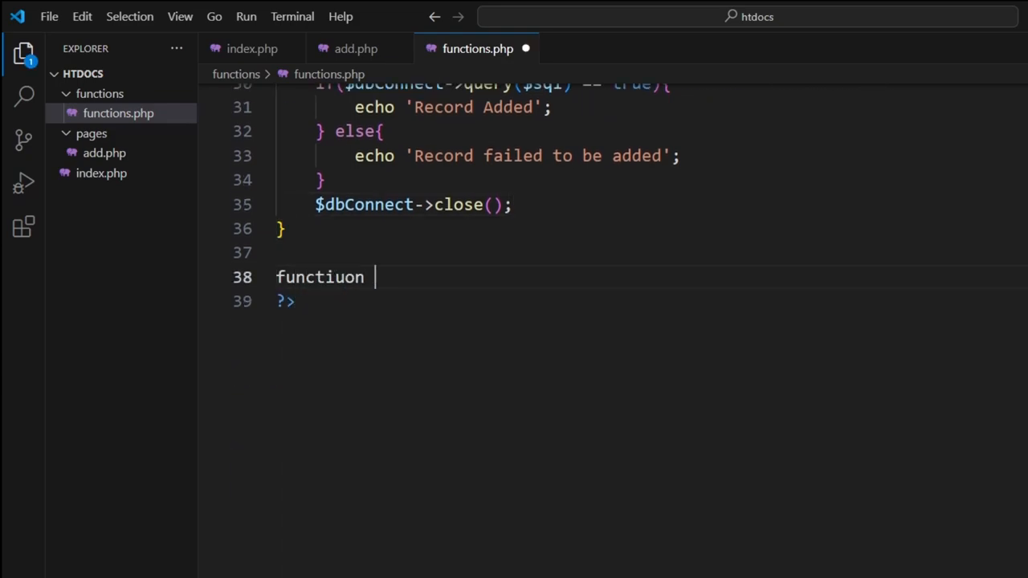
type("listusers($dbConnect);")
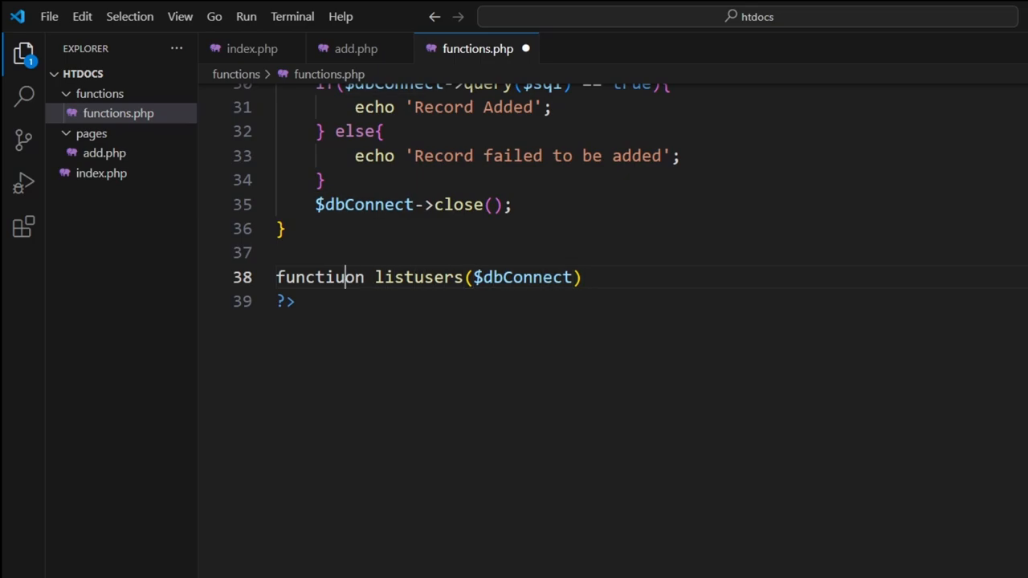
key("Backspace")
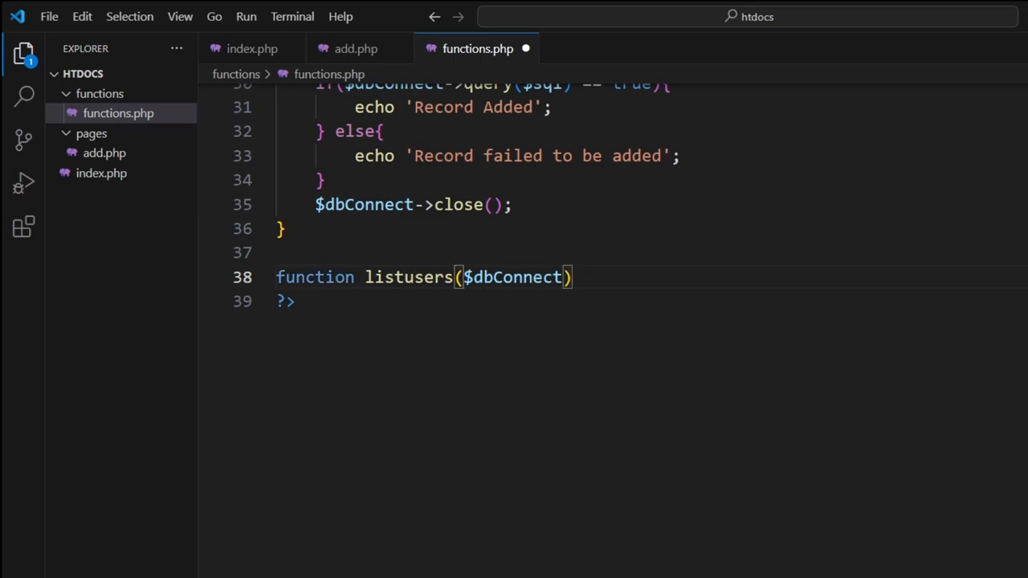
type("{")
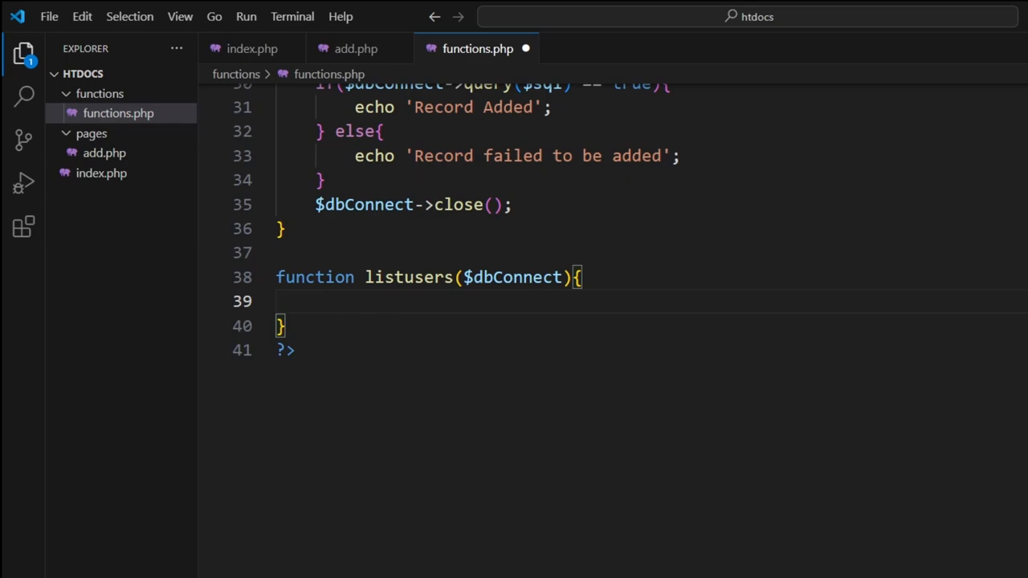
Step: Set $sql to "SELECT * from users" inside listusers
type("$")
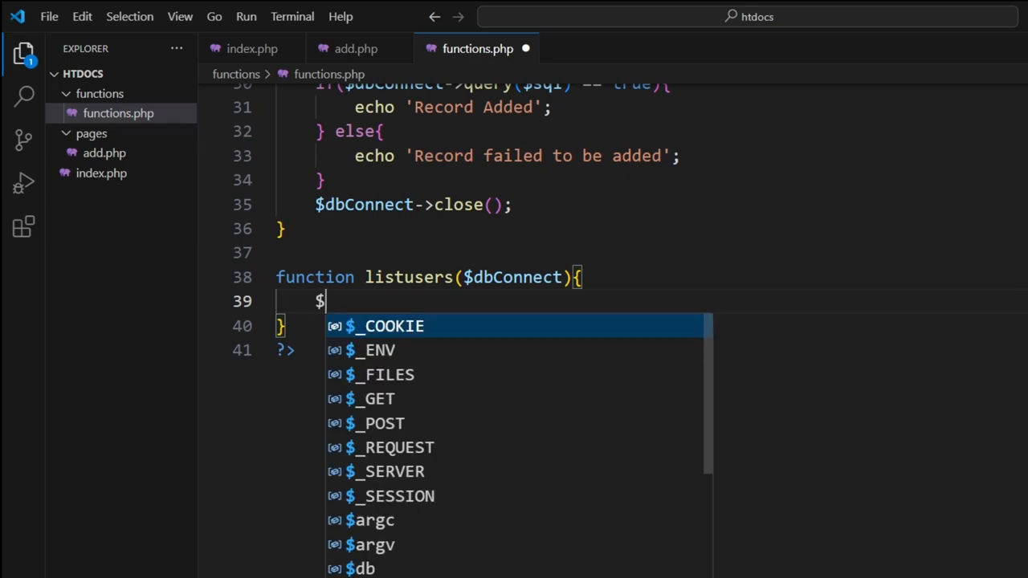
type("sql=")
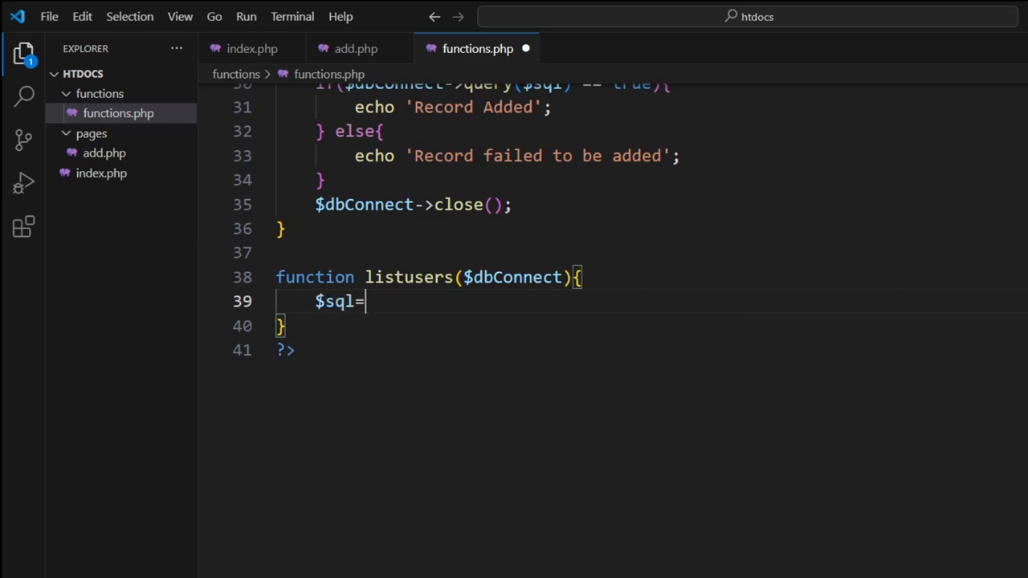
type("\"\";")
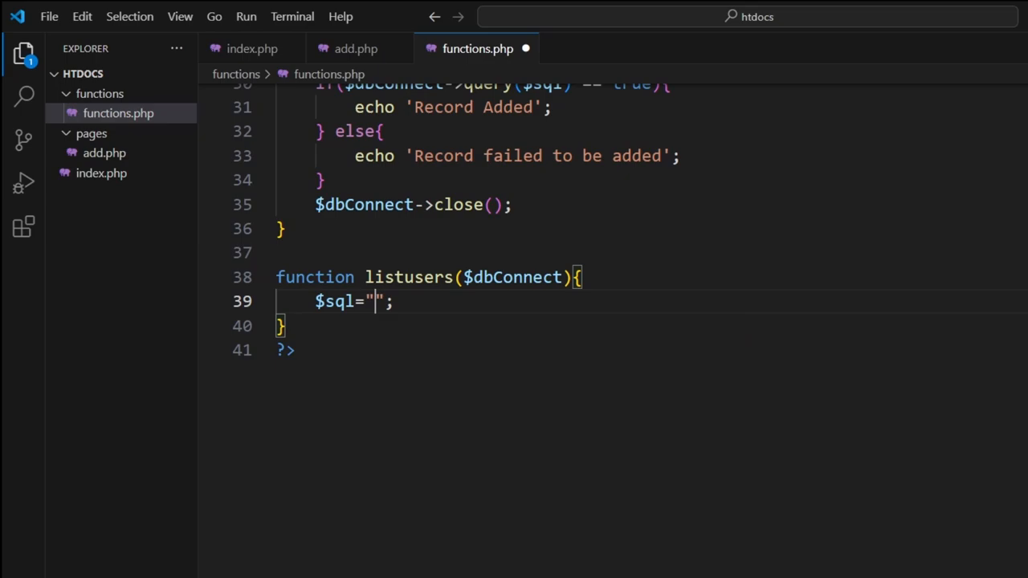
type("SELECT")
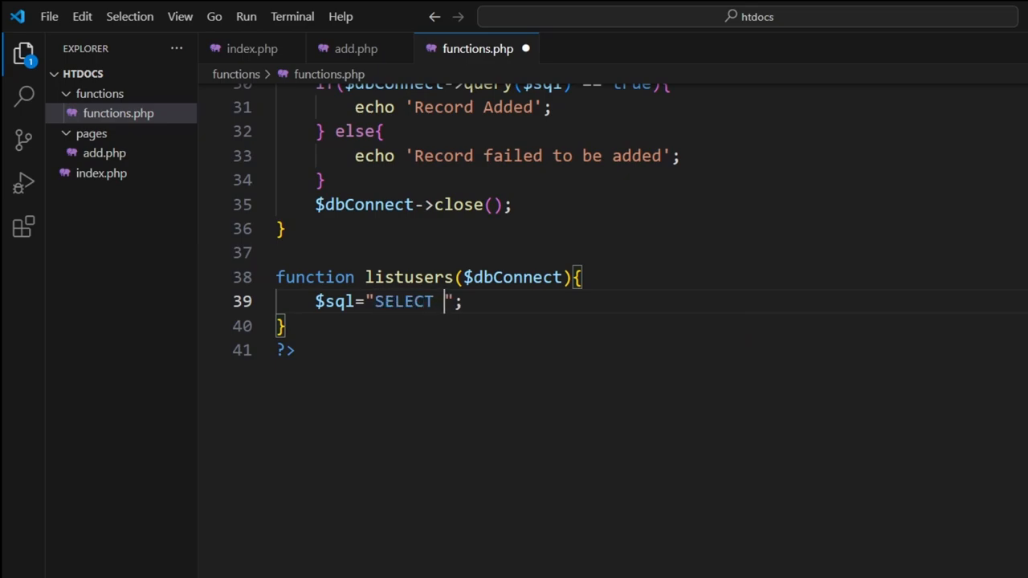
type("*")
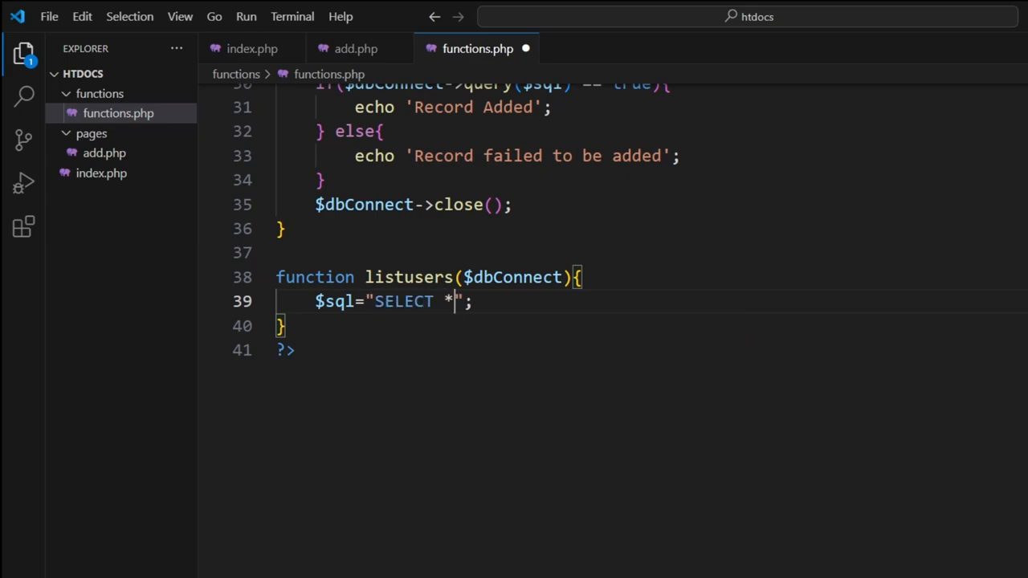
type("from")
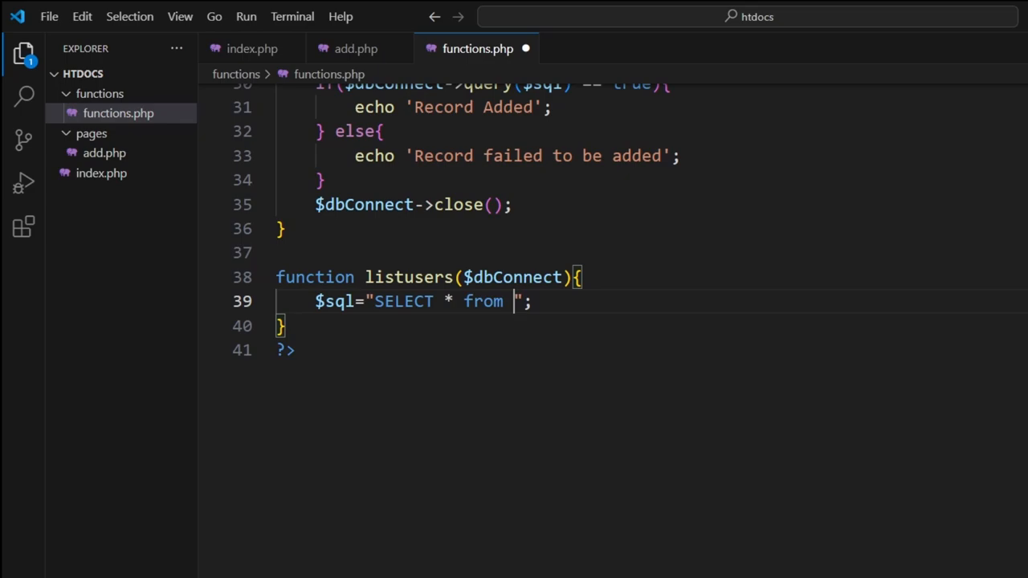
type("users")
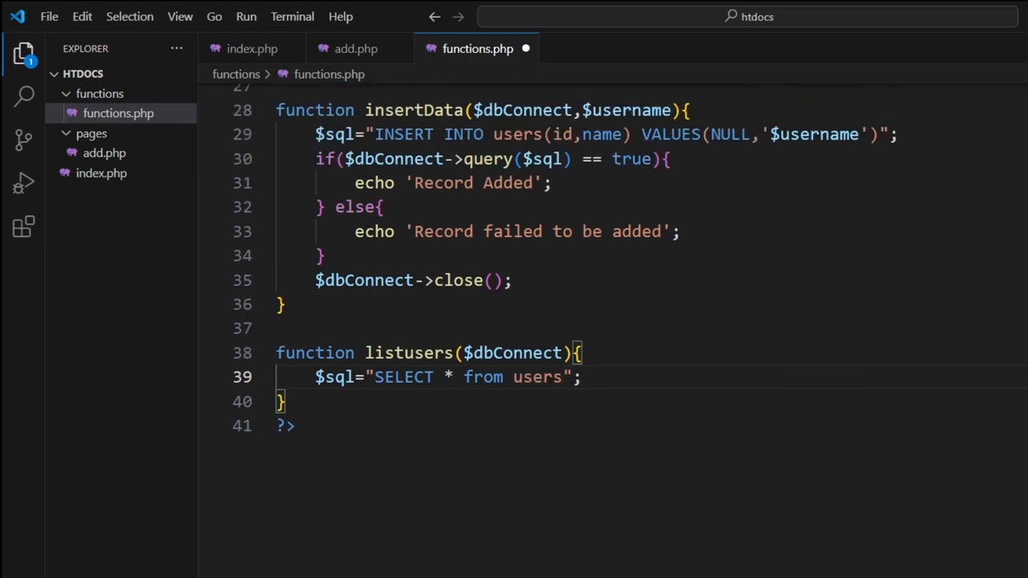
double_click(537, 377)
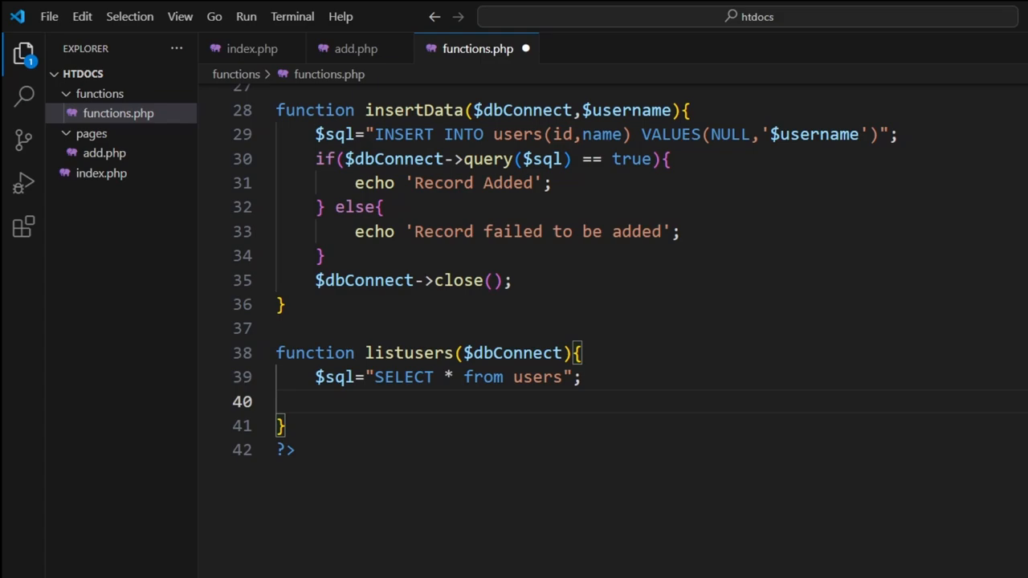
Step: Store mysqli_query($dbConnect, $sql) in $result
type("$result")
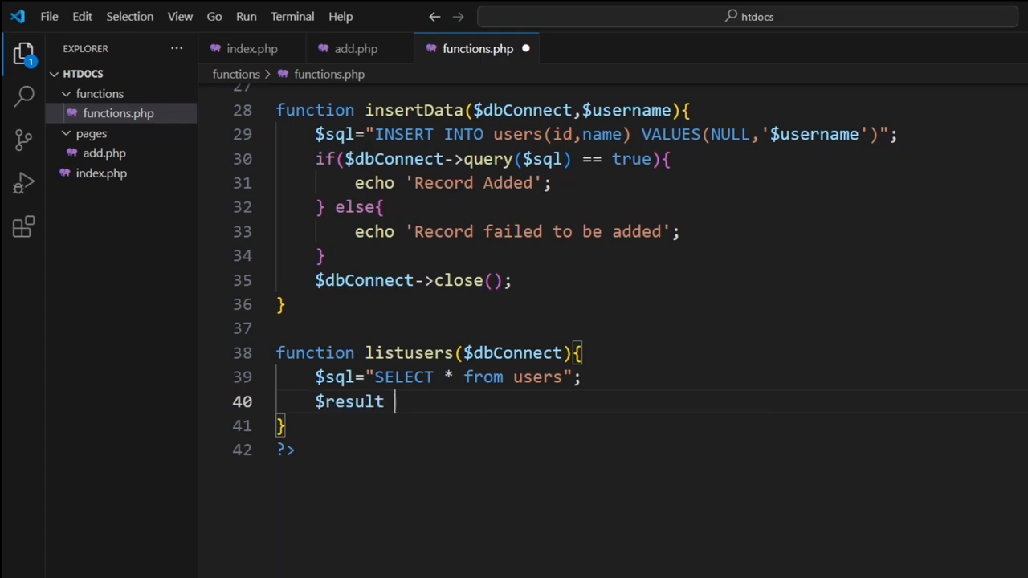
type("= m")
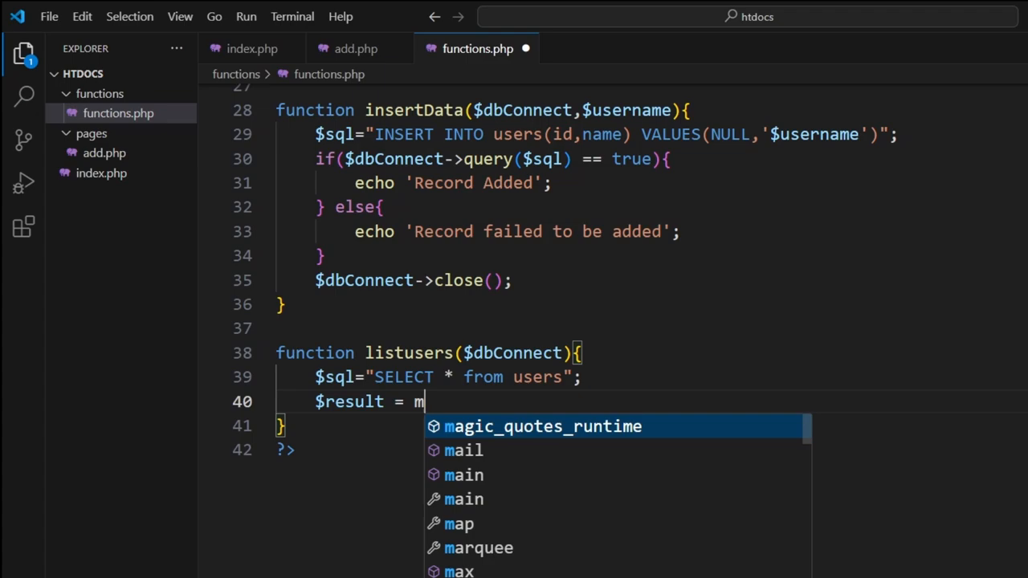
type("ysqli_q")
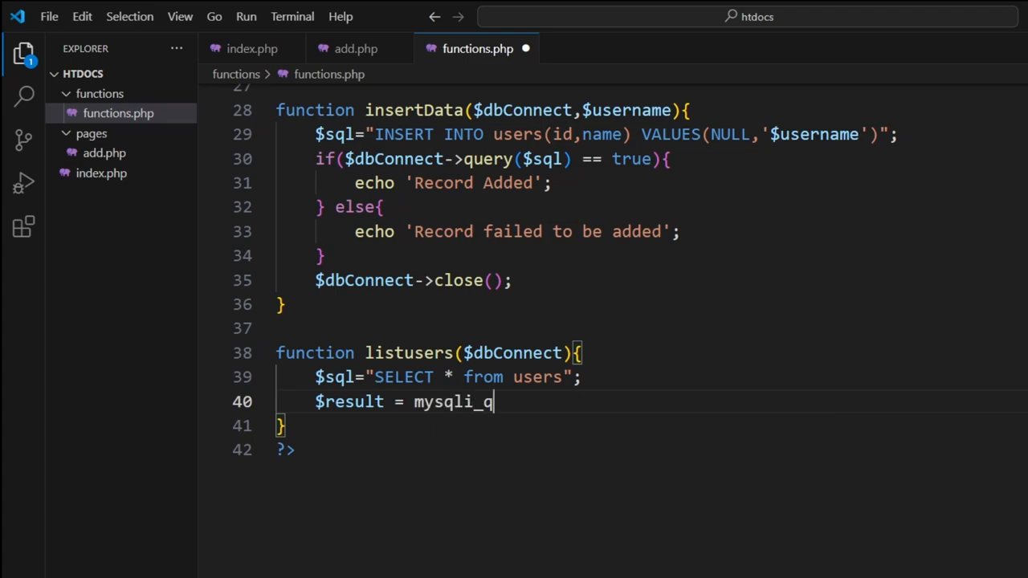
type("u")
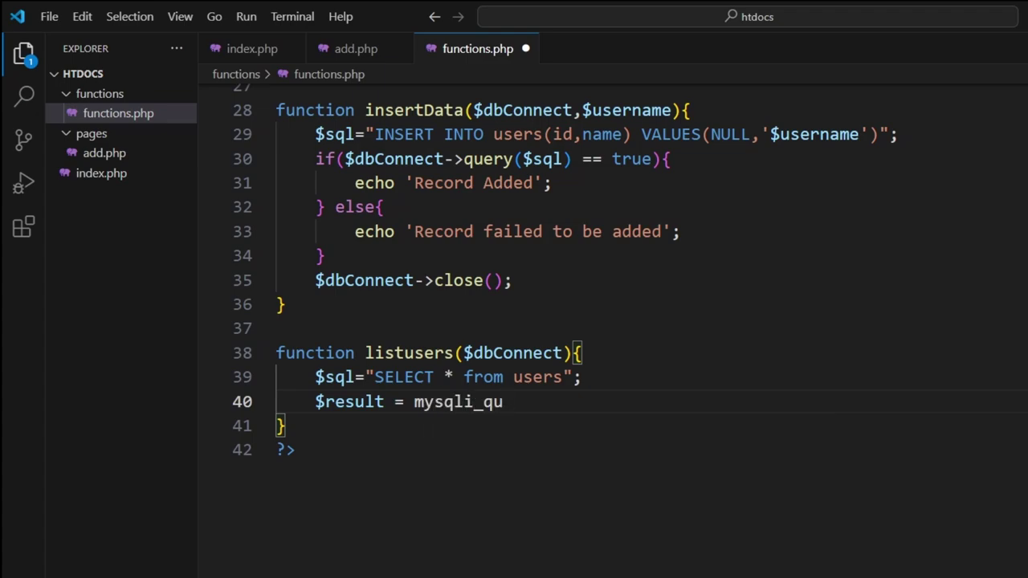
type("ery")
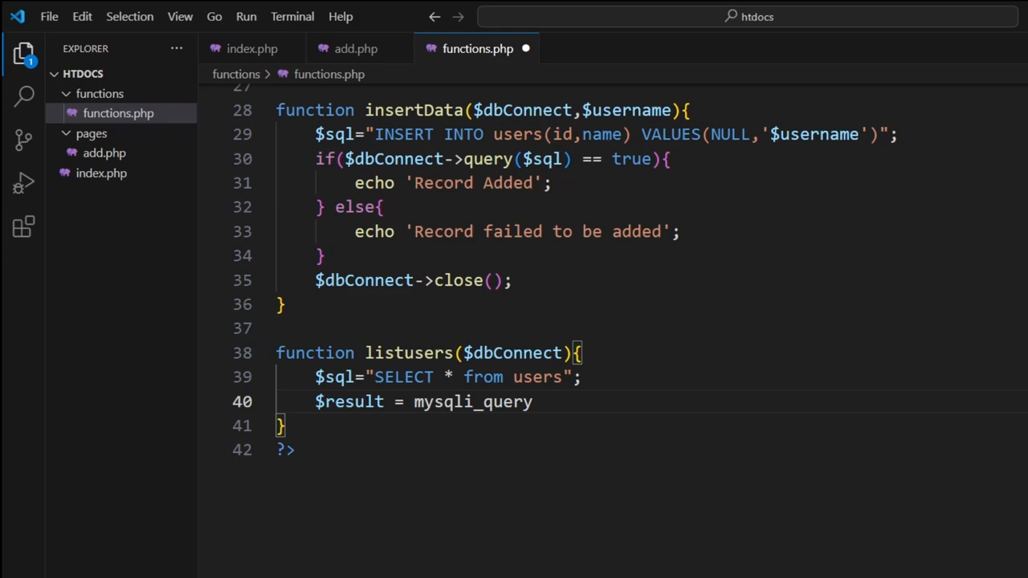
type("()")
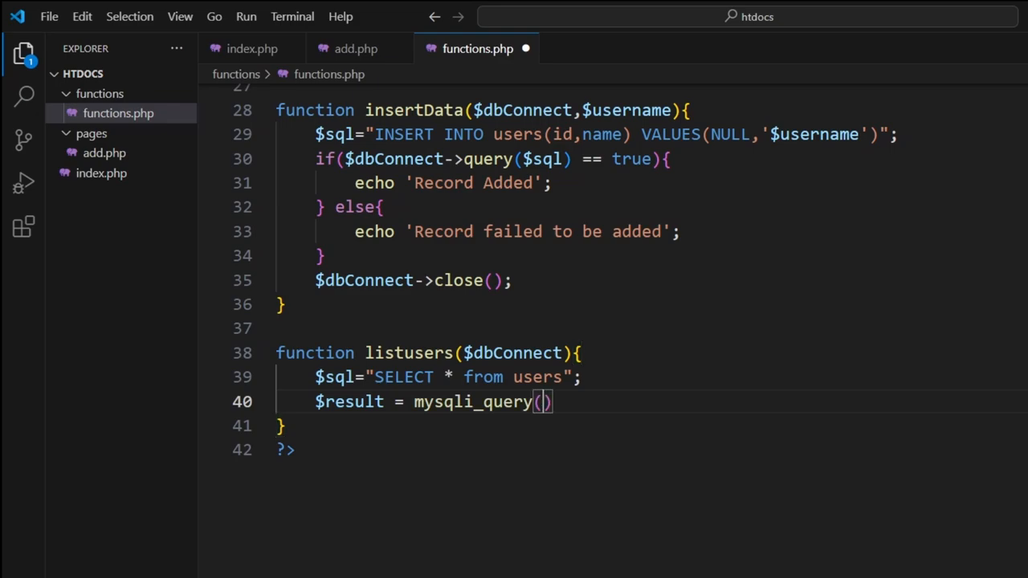
type("$dbConnect,$")
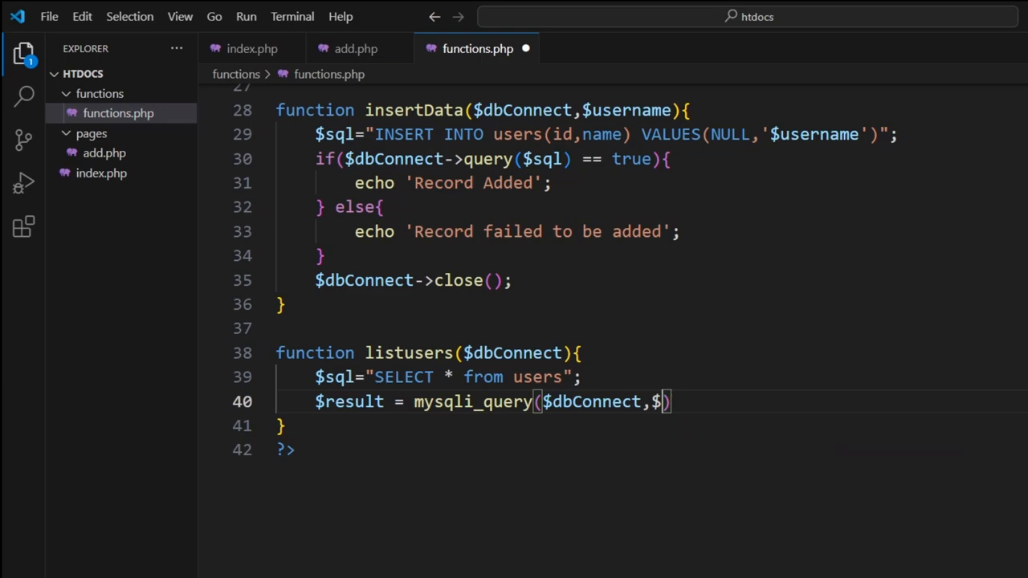
type("sql")
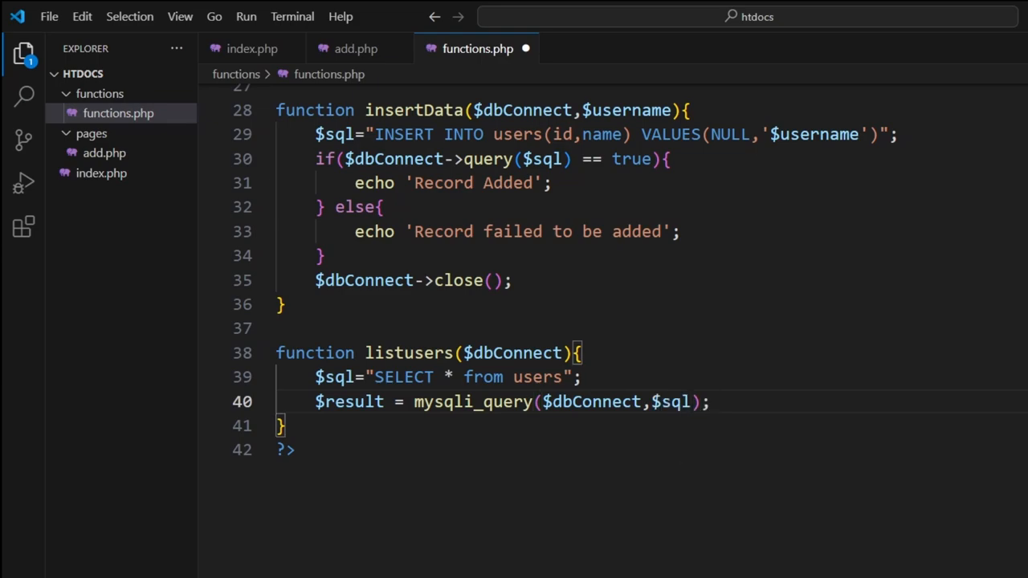
key("Enter")
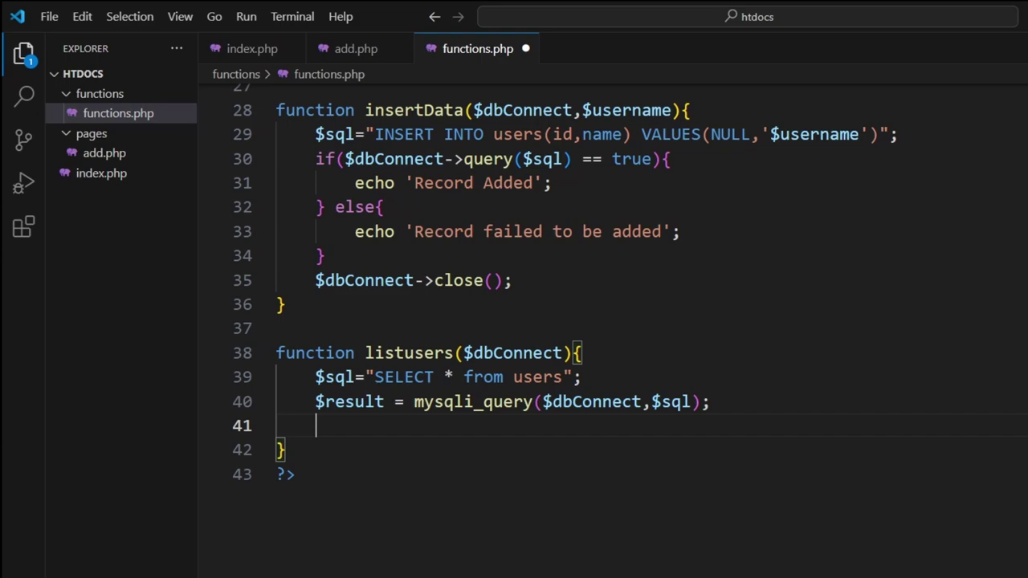
Step: Open an if block checking mysqli_num_rows($result) > 0
type("if(")
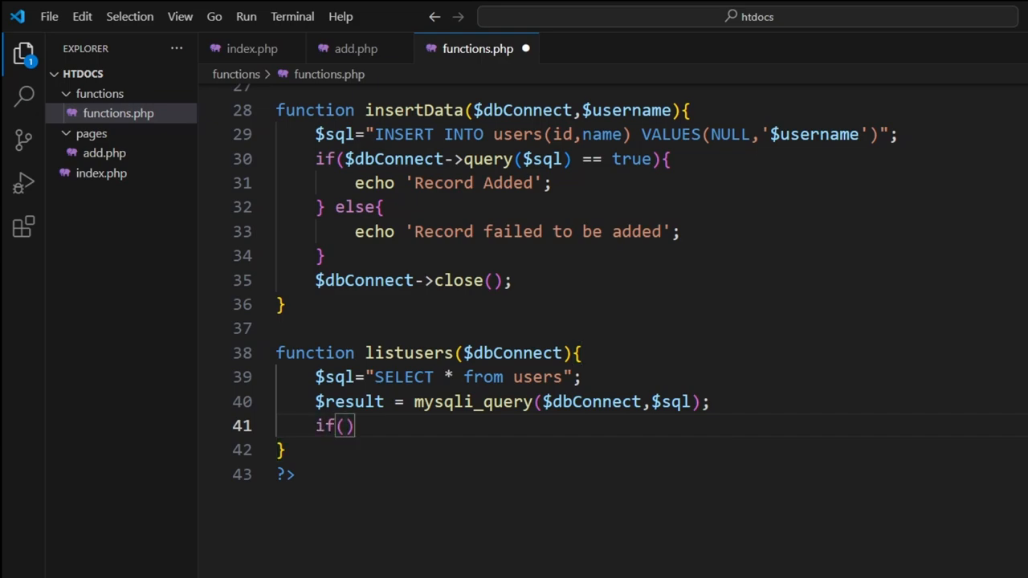
type("my")
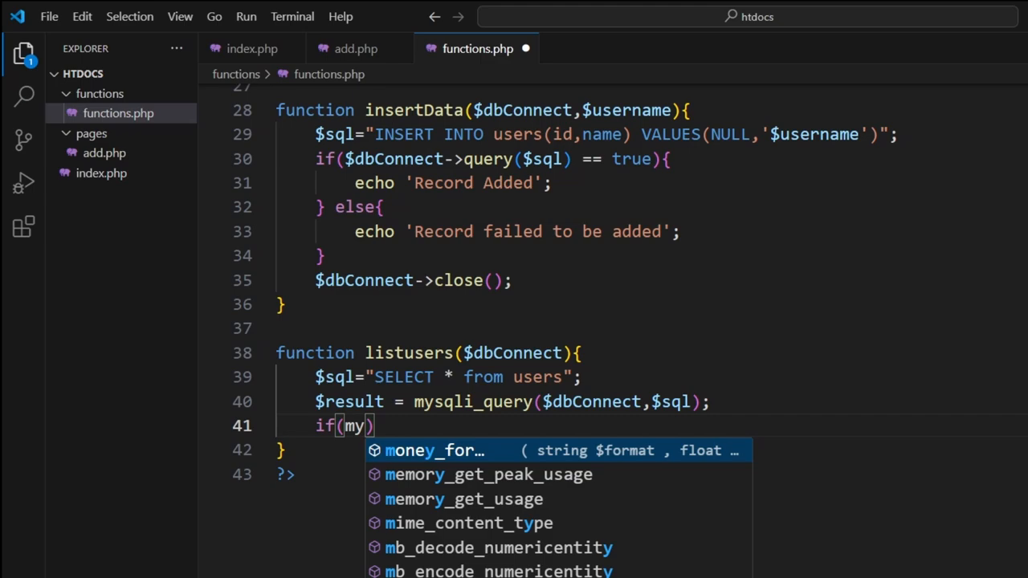
type("sqli")
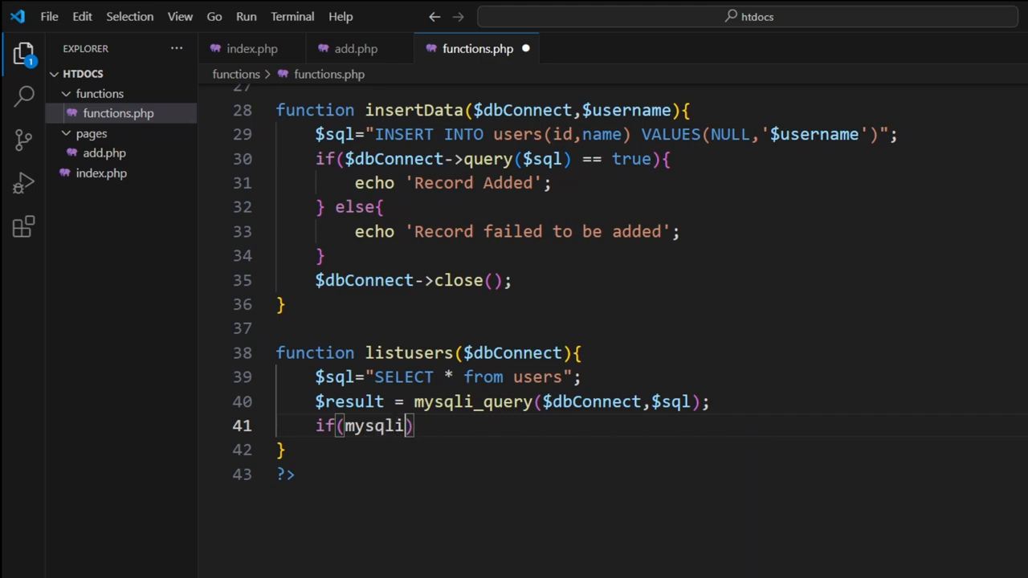
type("_")
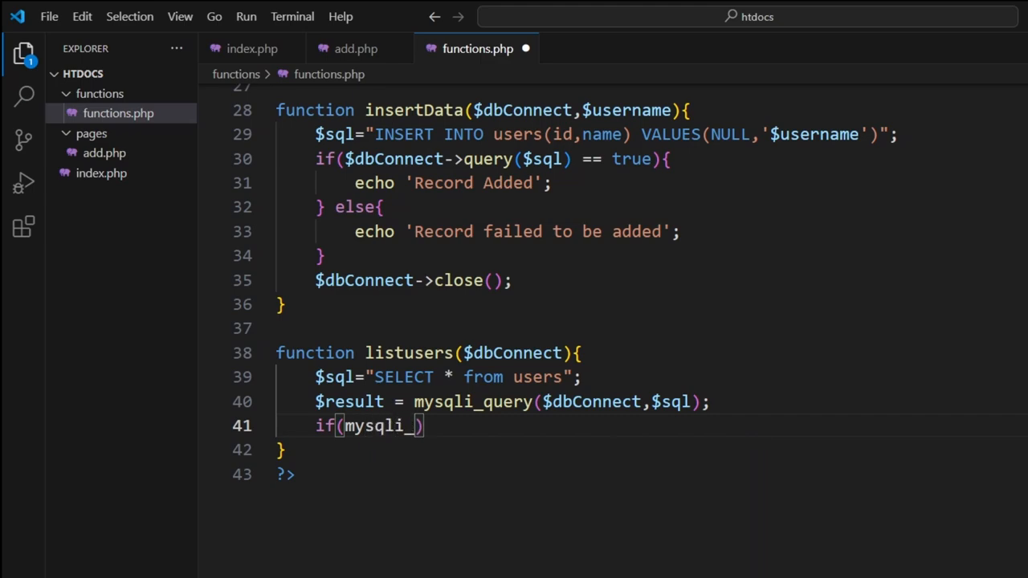
type("num_rows")
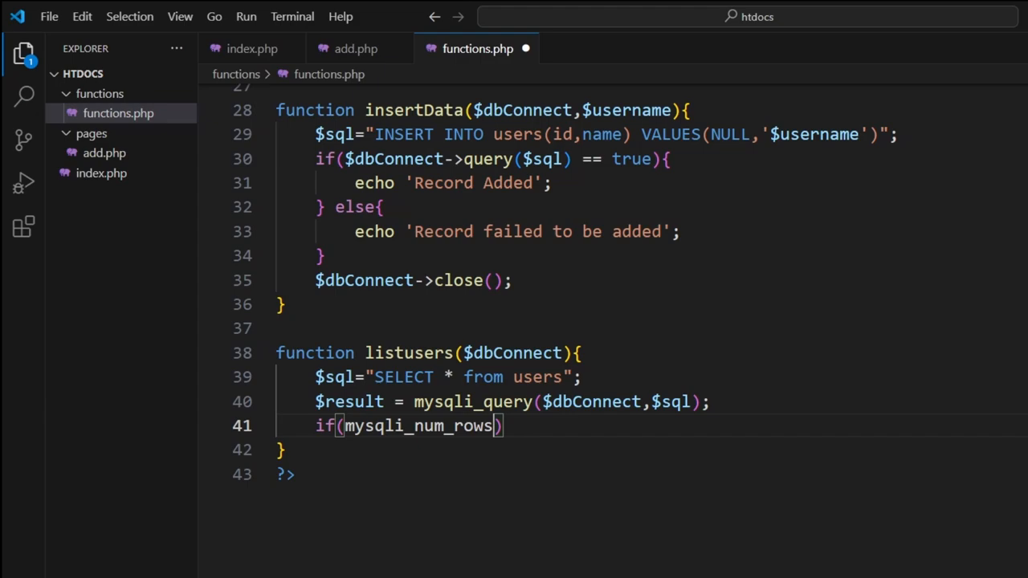
type("($")
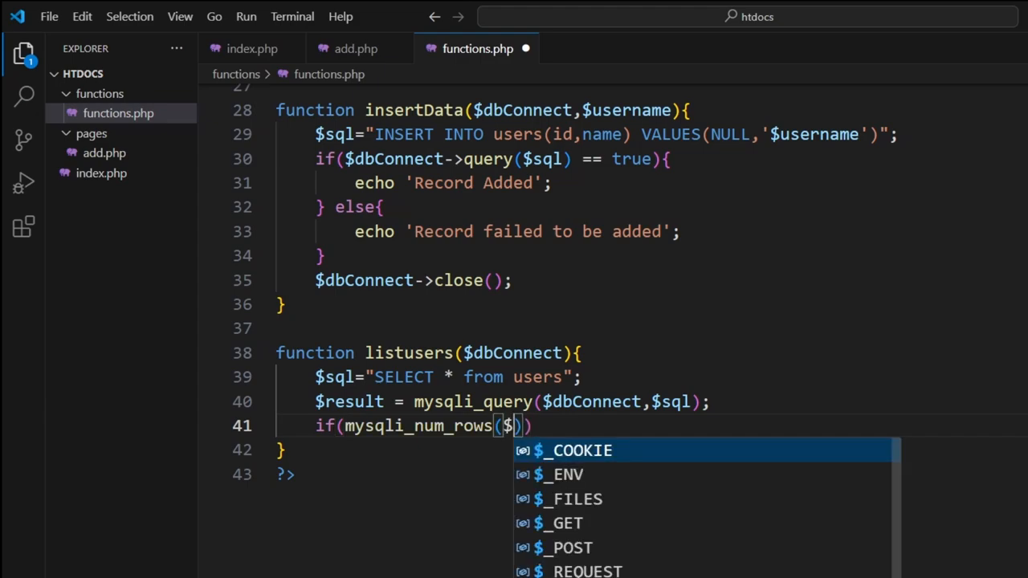
type("result")
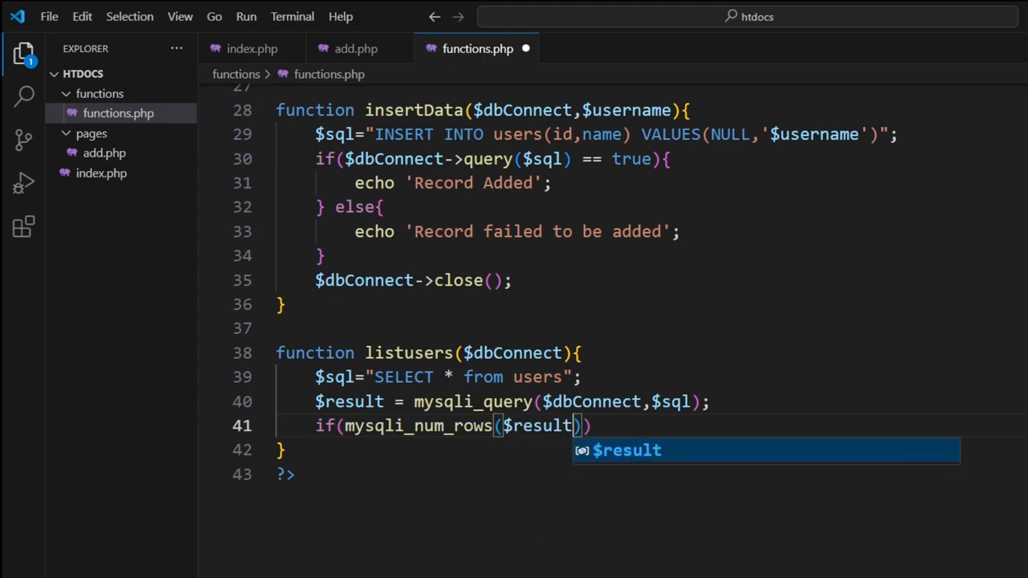
type(">")
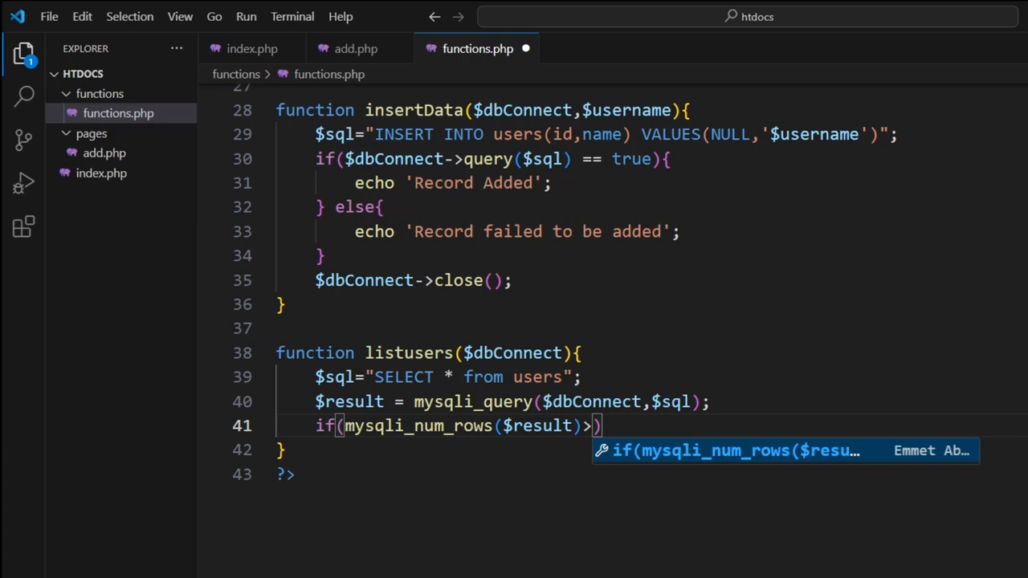
type("0){")
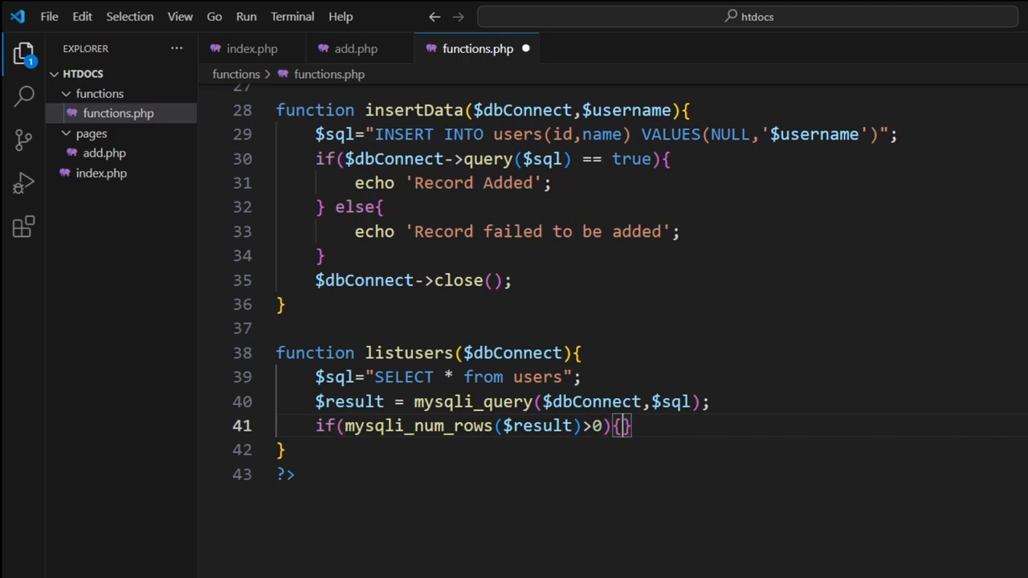
key("Enter")
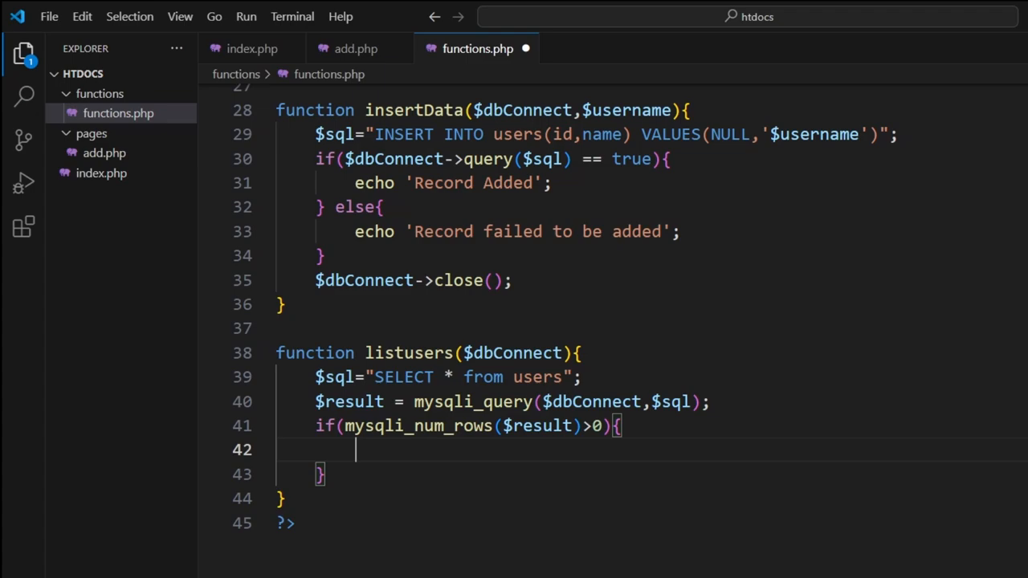
Step: Add a while loop over $row = mysqli_fetch_assoc($result)
type("while(")
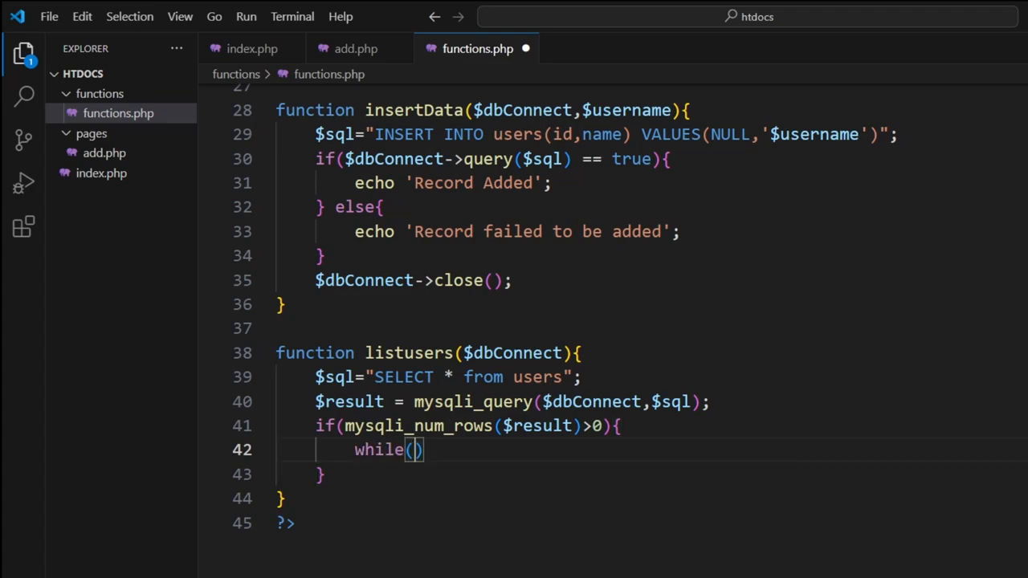
type("$row = m")
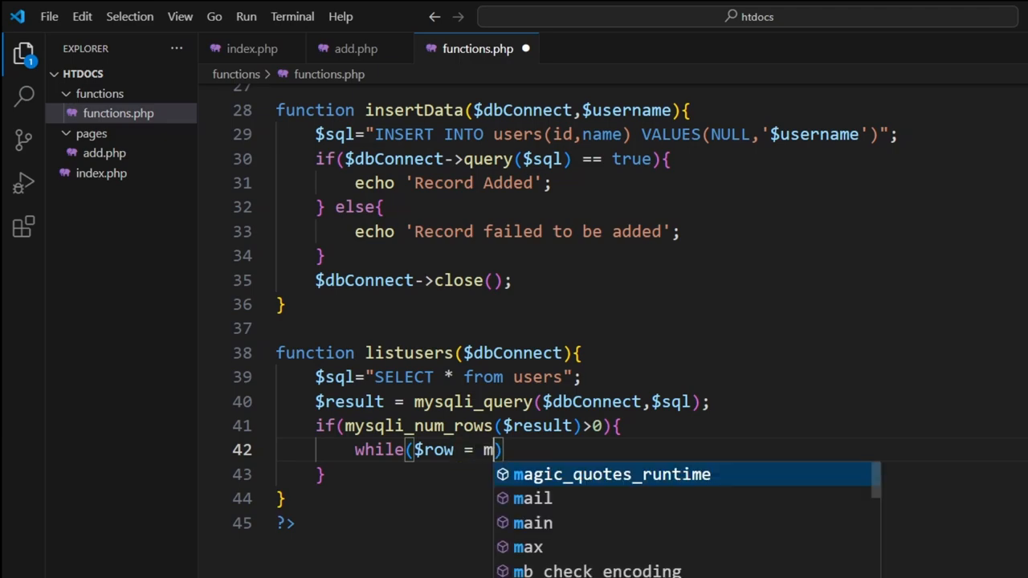
type("ysqli")
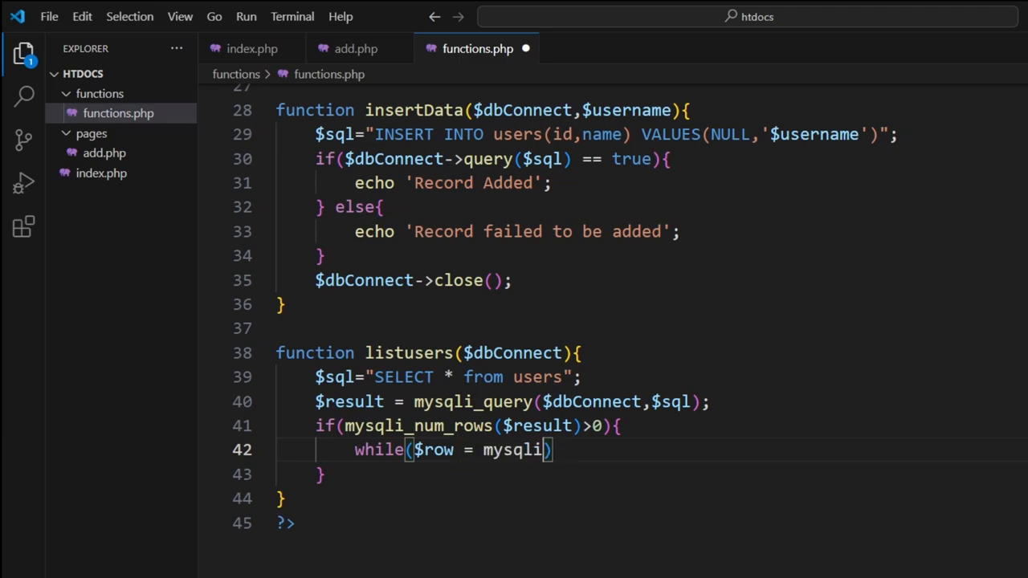
type("_fetch_assoc")
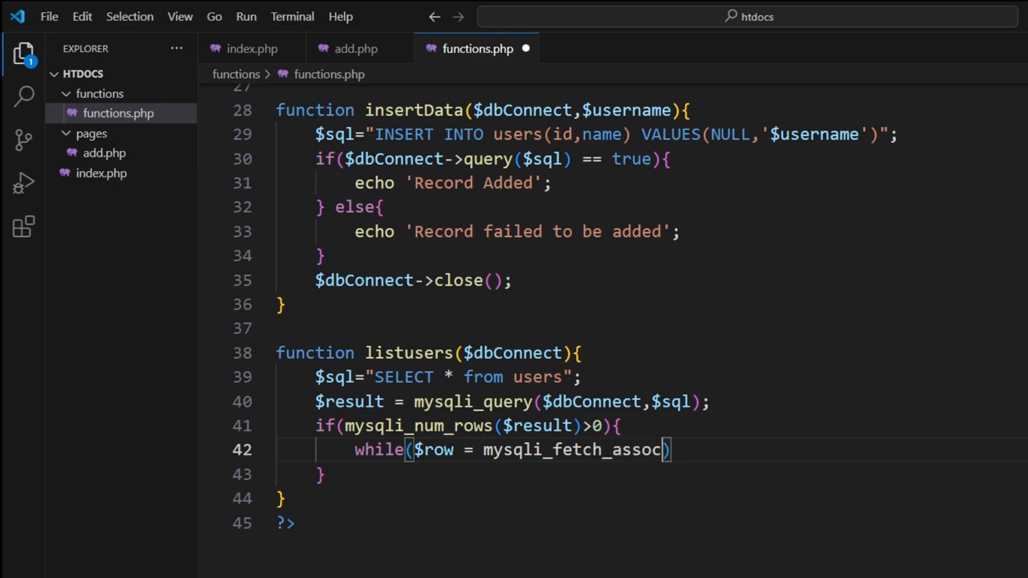
type("($re")
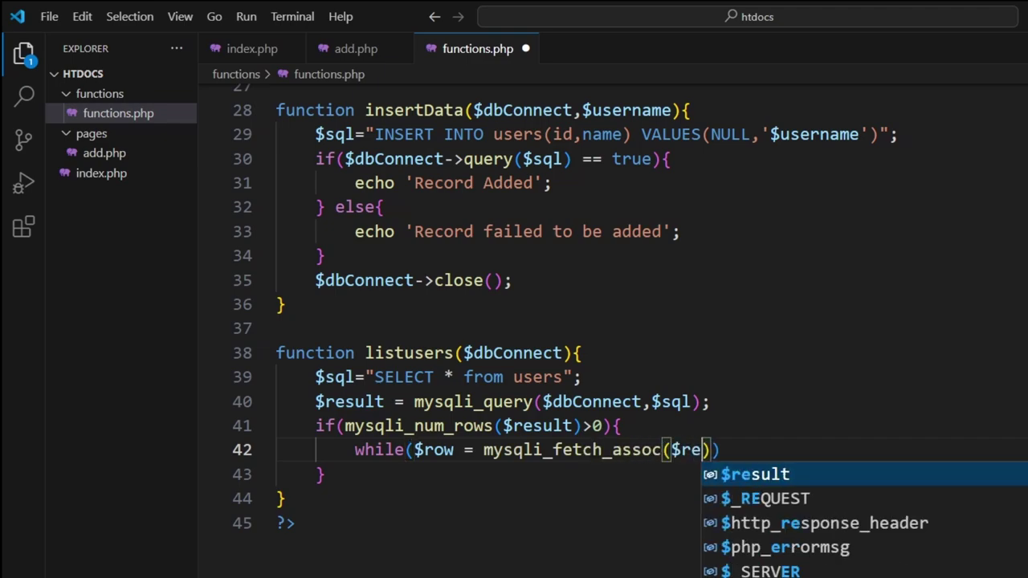
key("Tab")
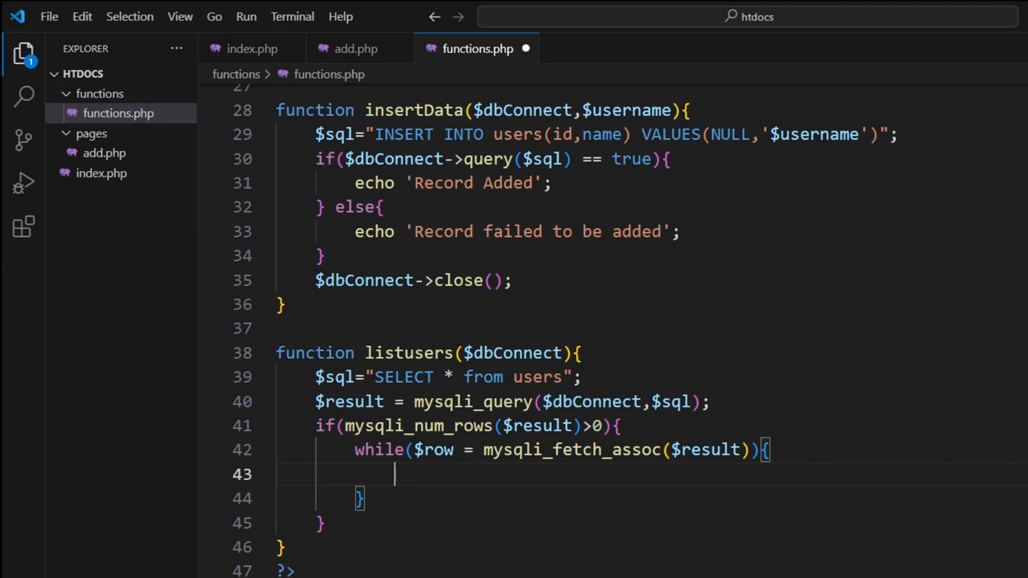
Step: Inside the loop, echo '<br>'.$row['name'] for each user
type("echo")
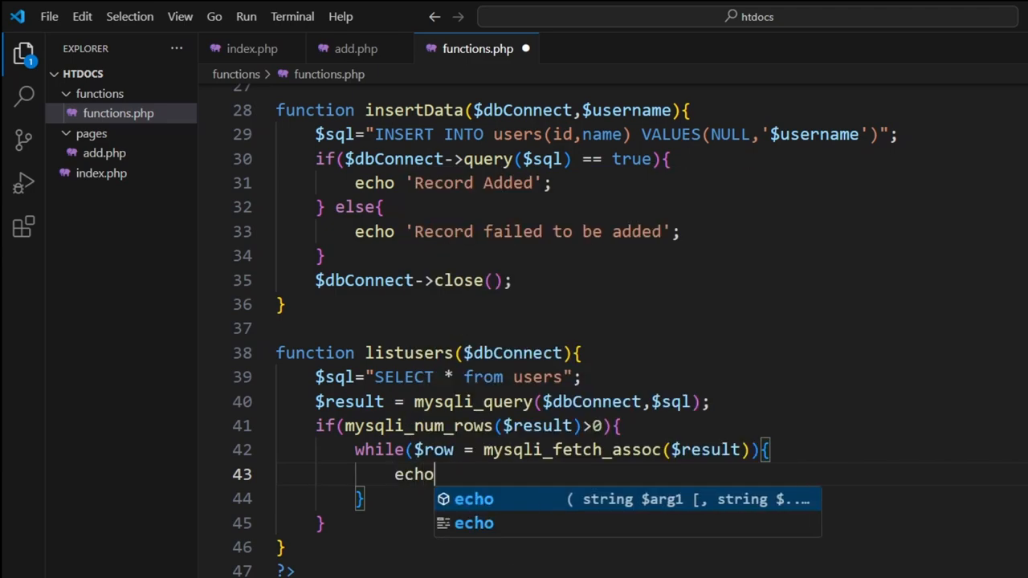
type("'")
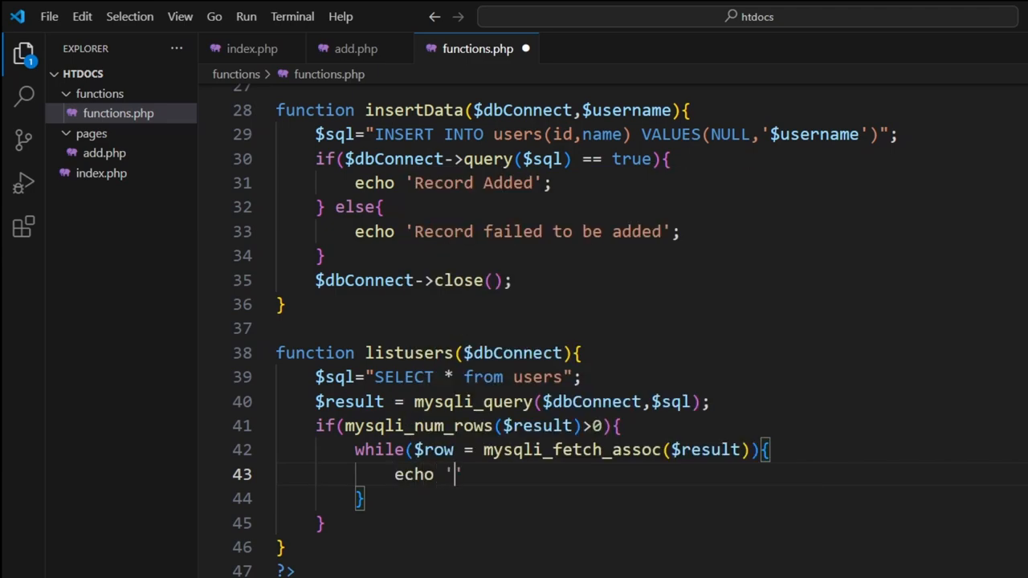
type("<br")
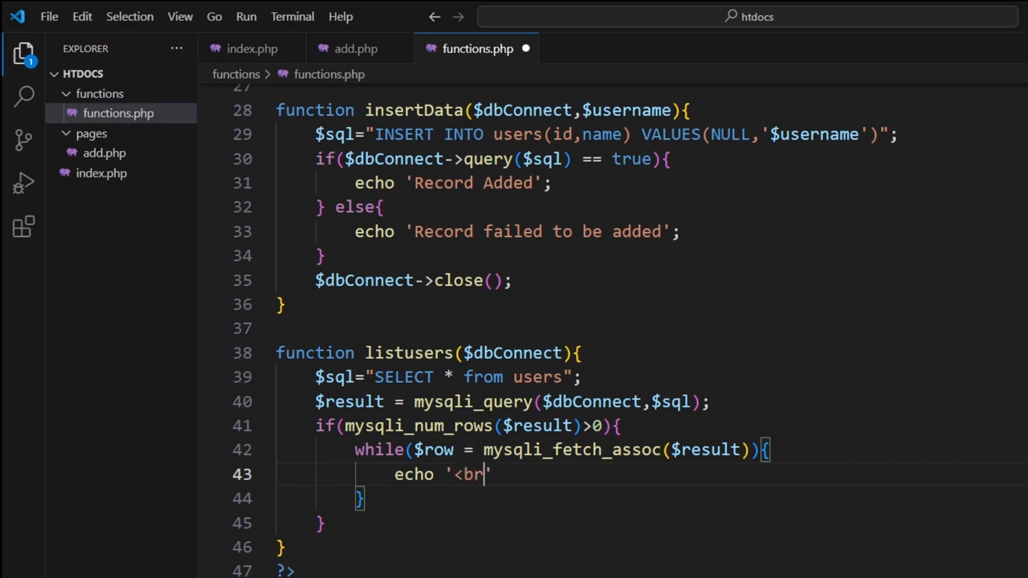
type("'>.")
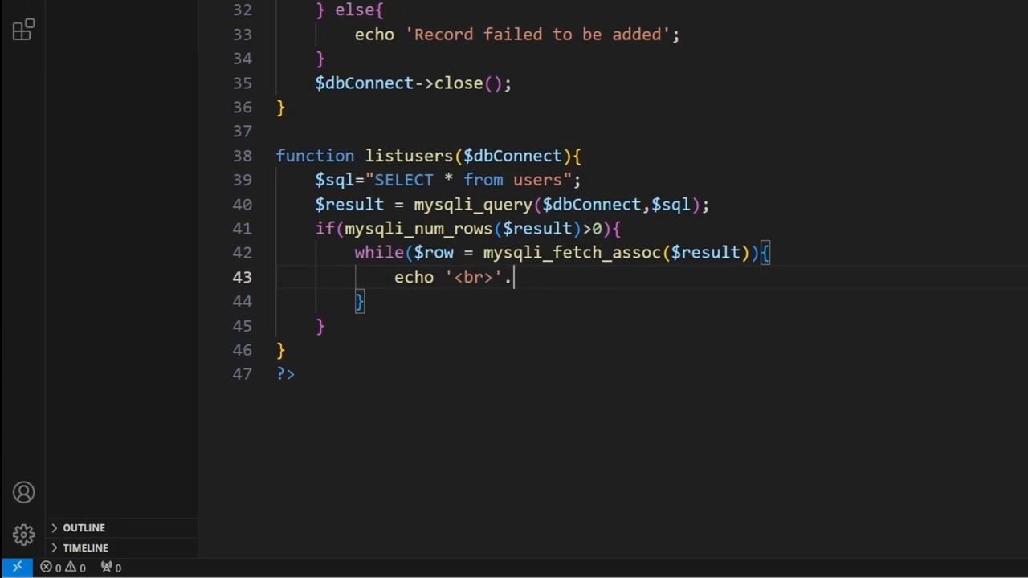
type("$")
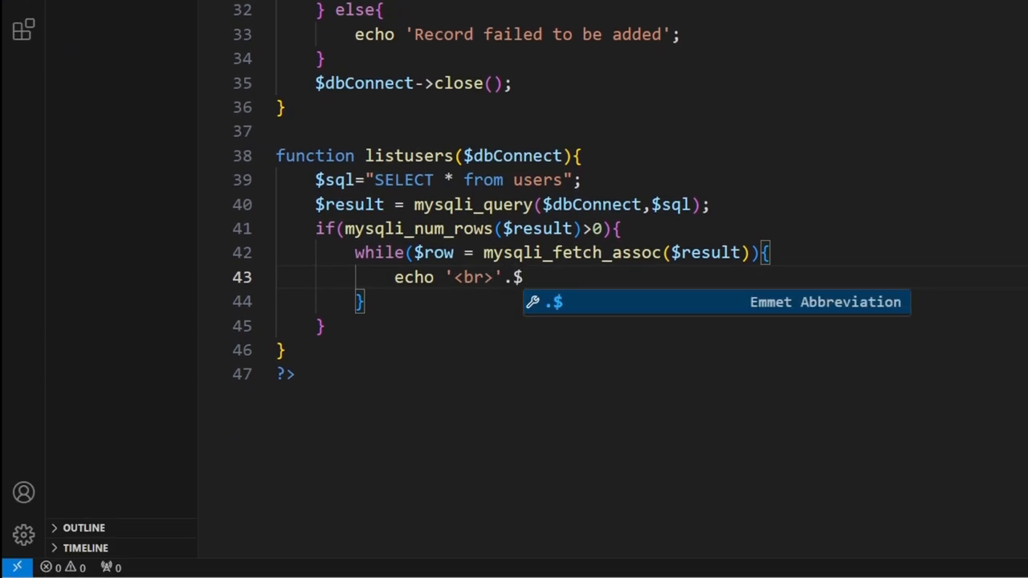
type("row['']")
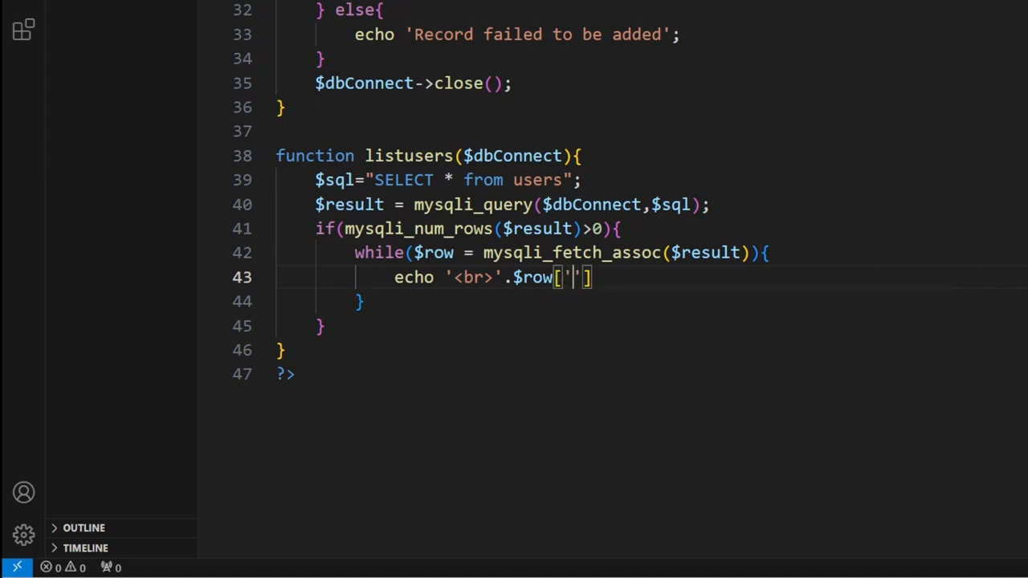
type("name")
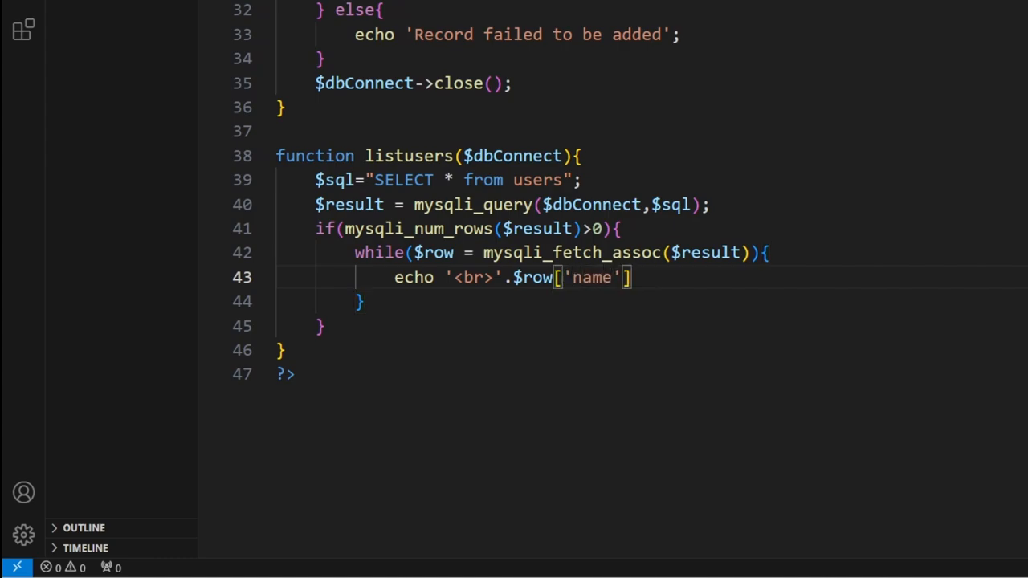
type(";")
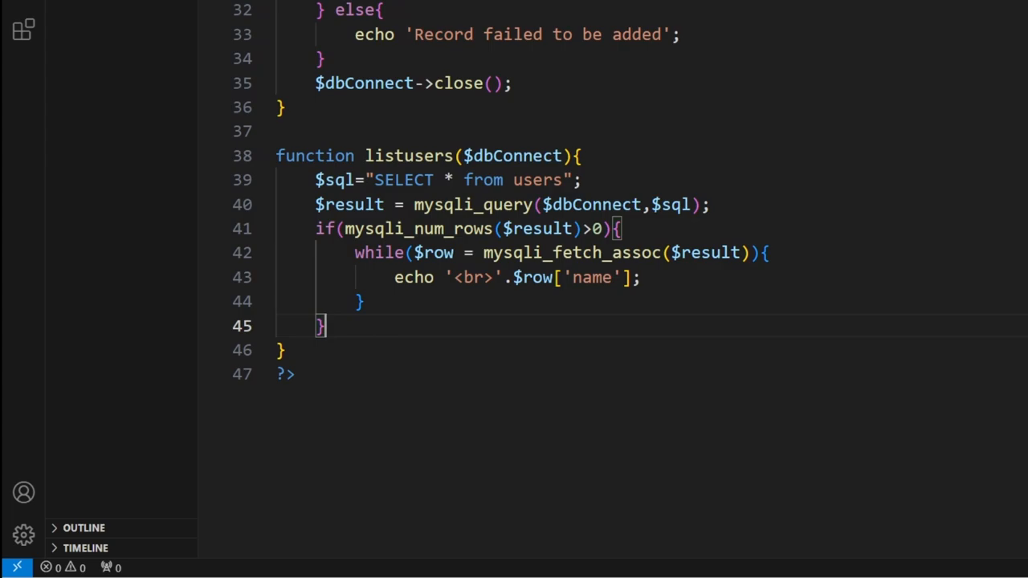
Step: Add an else branch echoing 'Error to connect:'.$dbConnect->error
type("else")
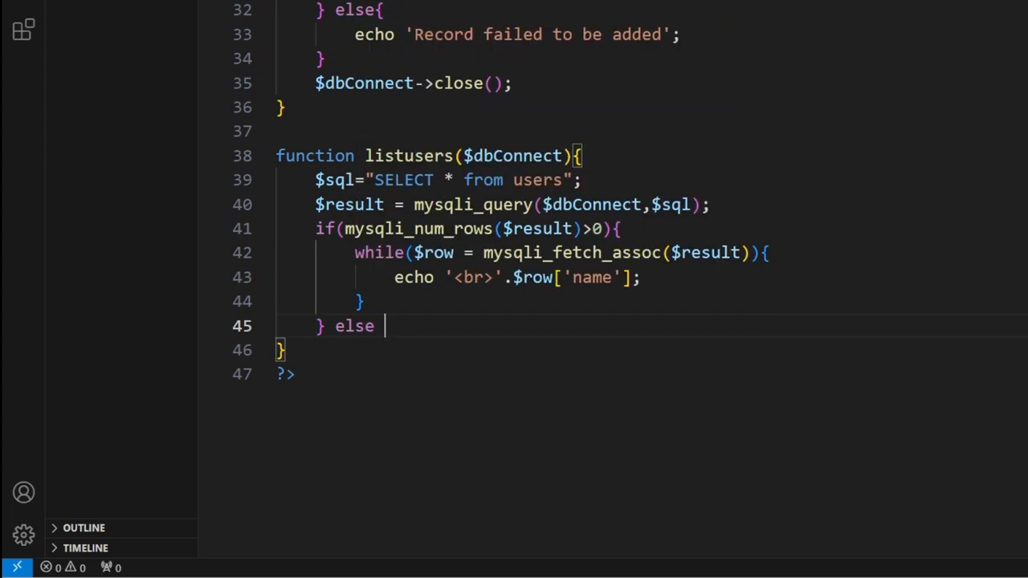
type("{")
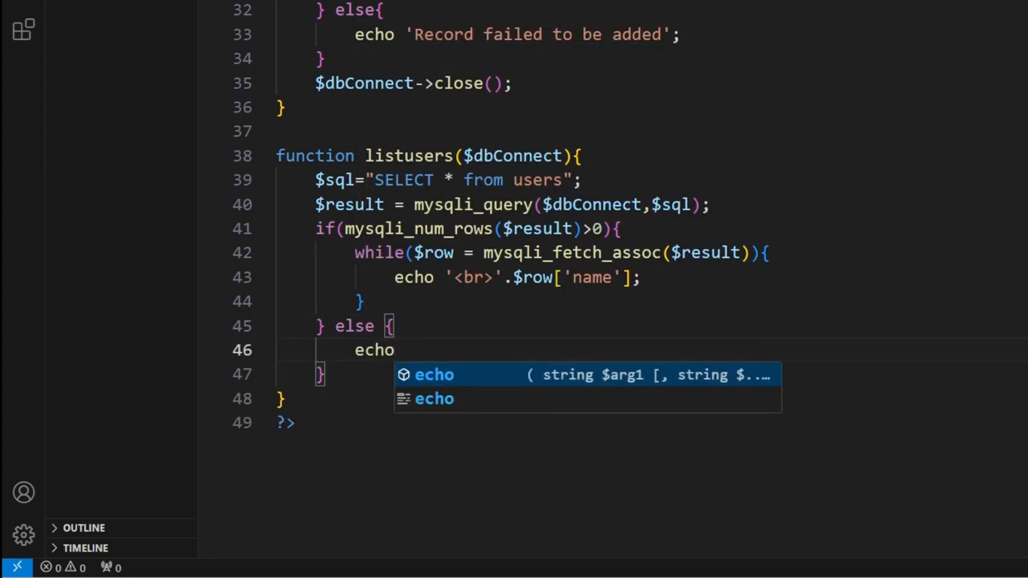
type("''.")
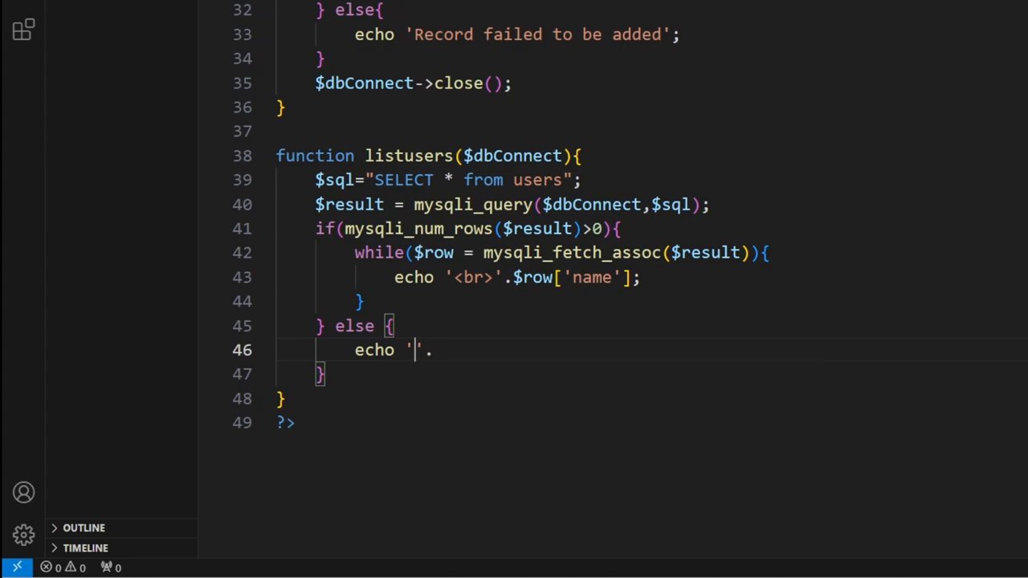
type("Error to connect")
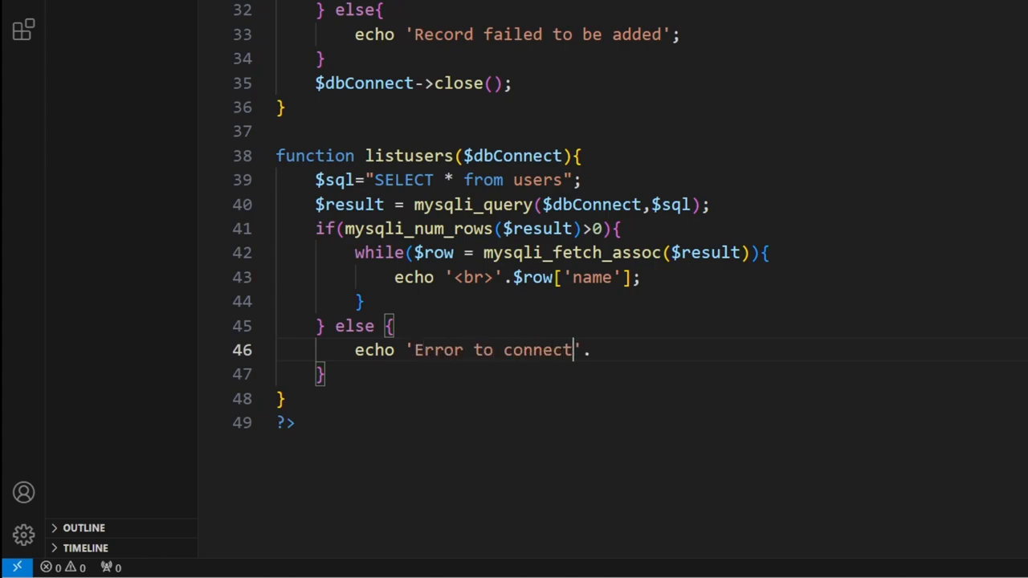
type(":")
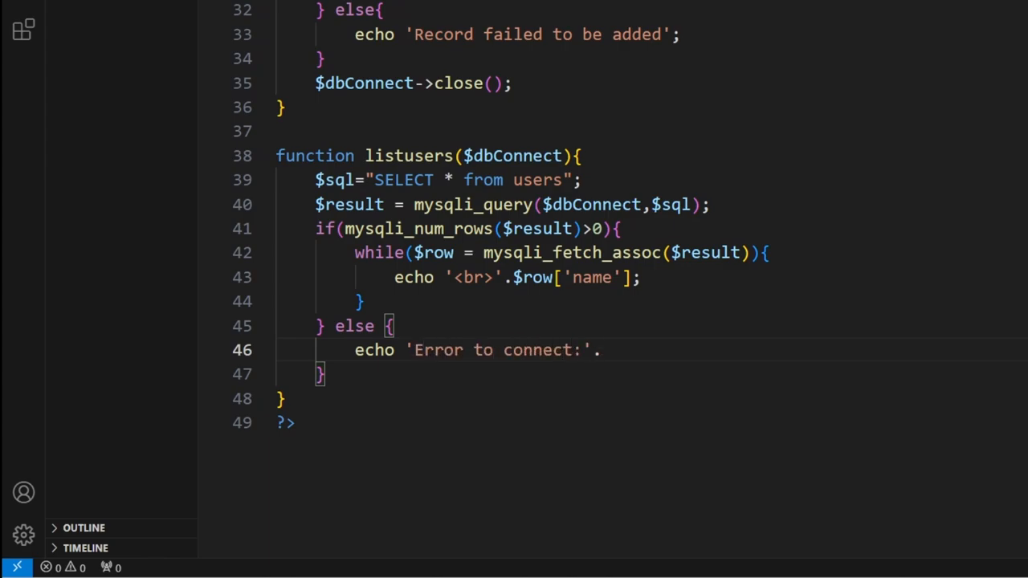
type("$dbC")
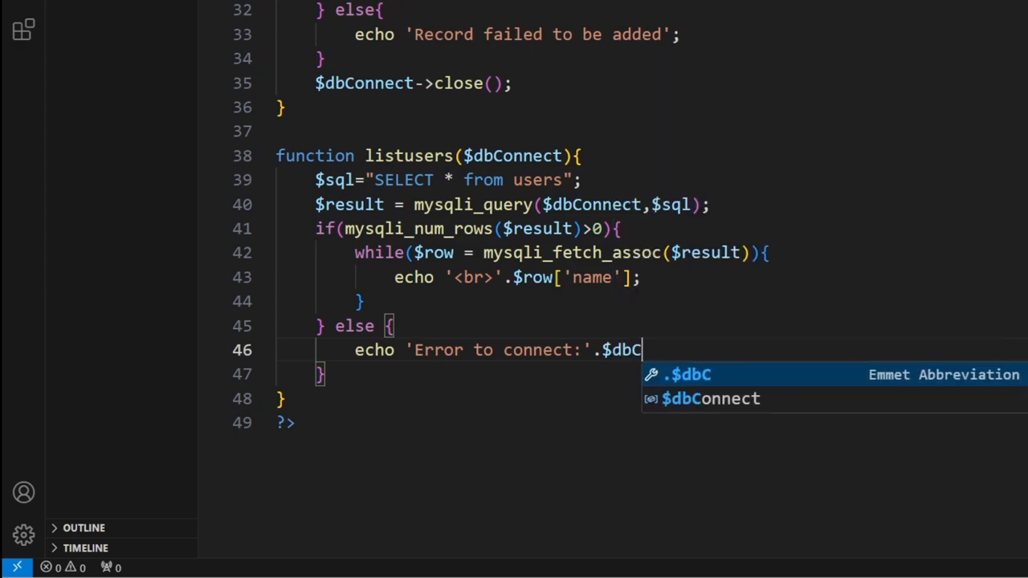
type("onnect-0")
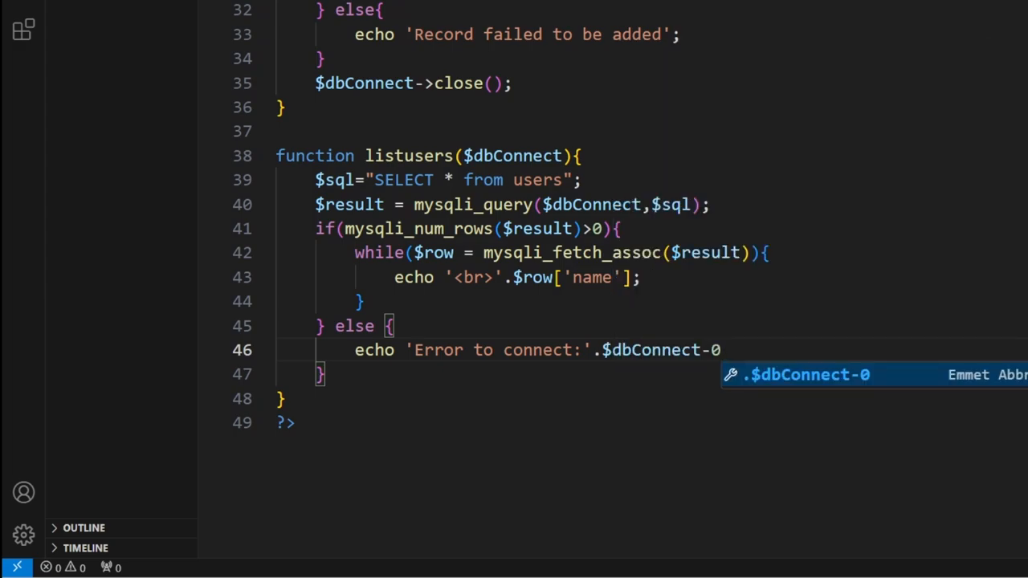
type(">")
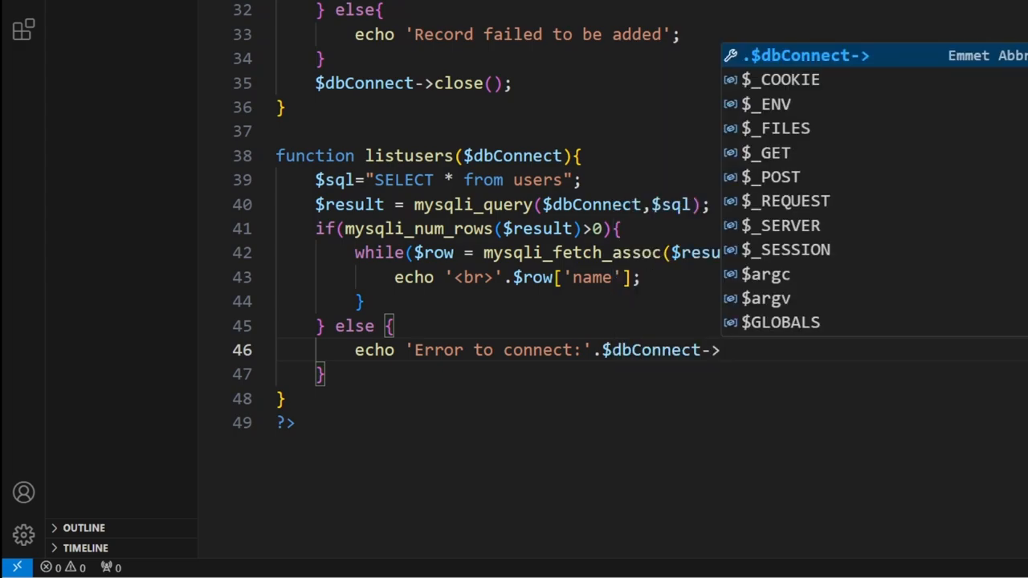
type("error")
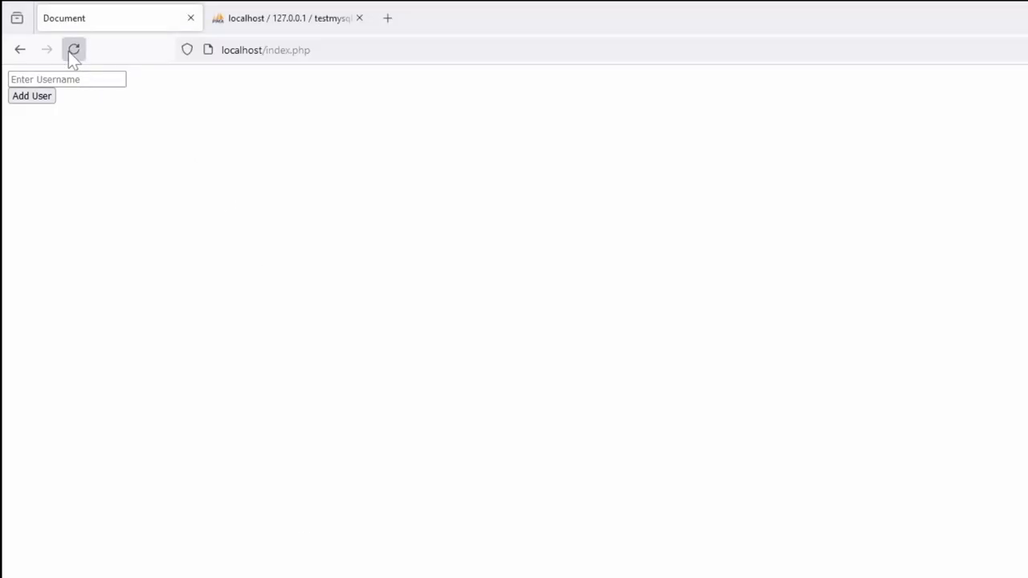
Step: Reload localhost/index.php in Firefox, then return to functions.php
left_click(73, 48)
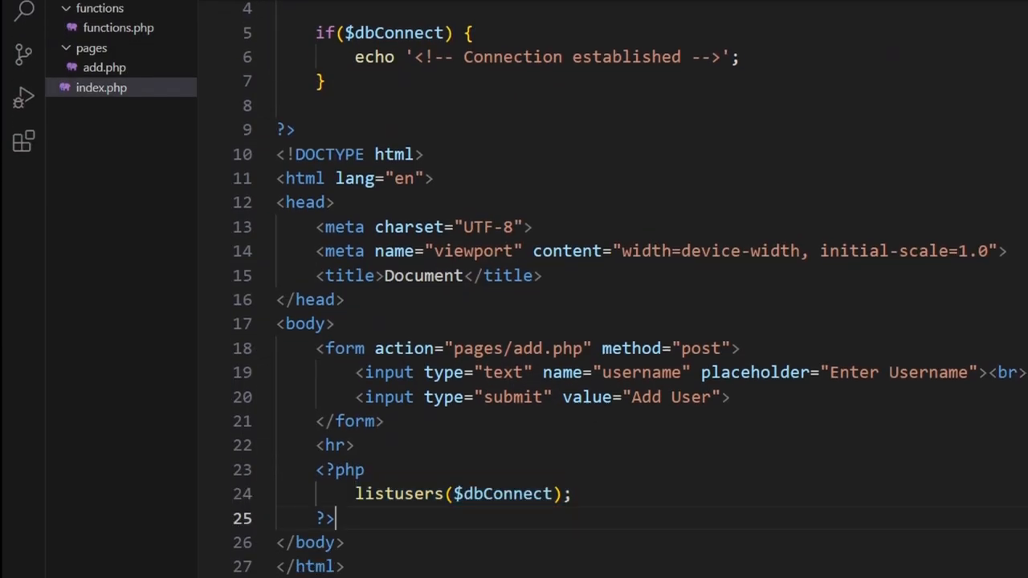
left_click(118, 27)
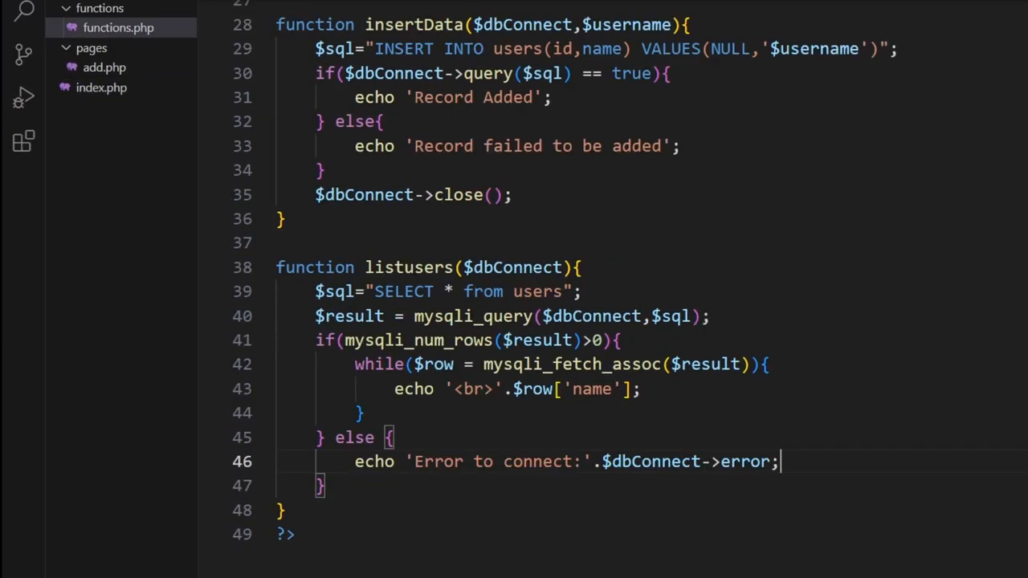